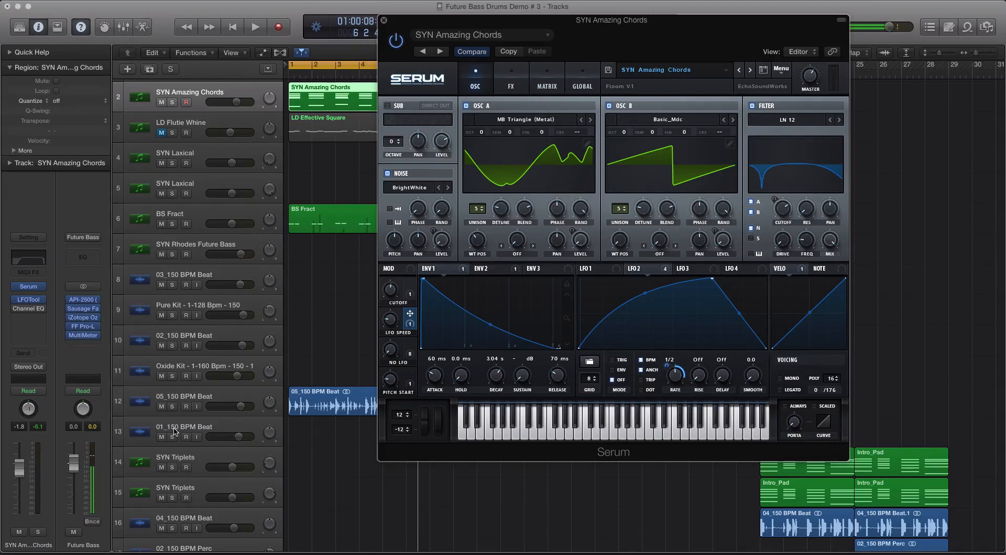
mouse_move(229, 438)
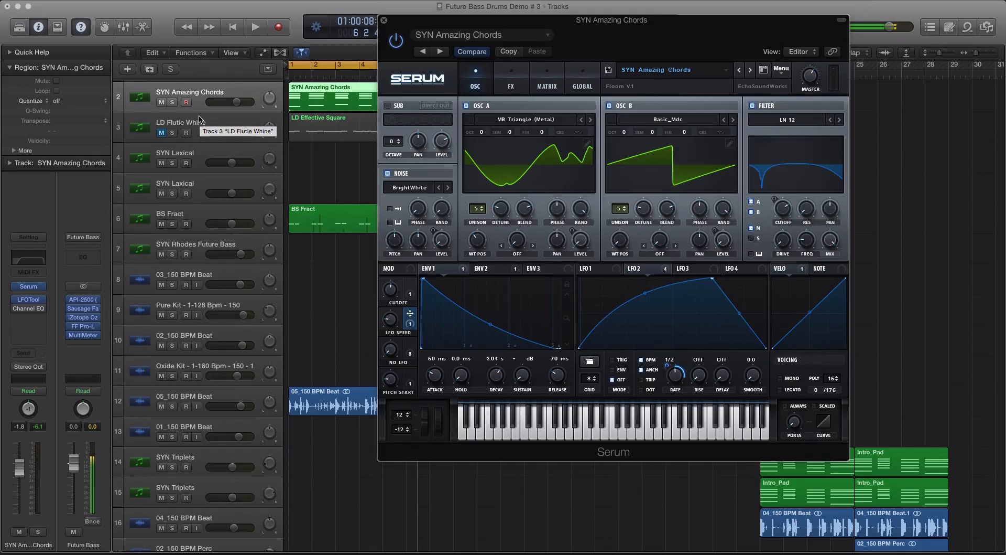
mouse_move(382, 276)
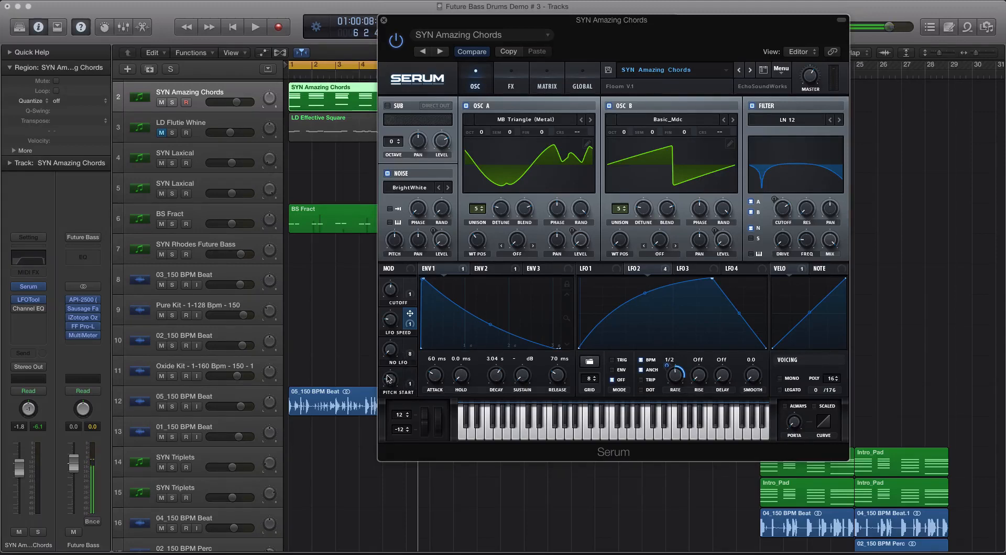
mouse_move(393, 374)
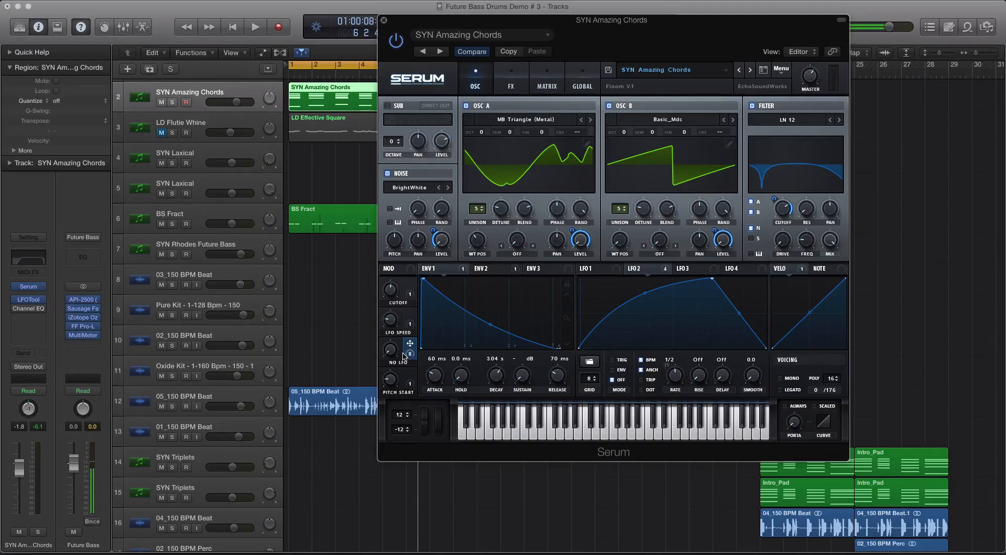
- Move Serum aside, play and stop the arrangement, then show every track's volume automation
left_click_drag(611, 20, 823, 35)
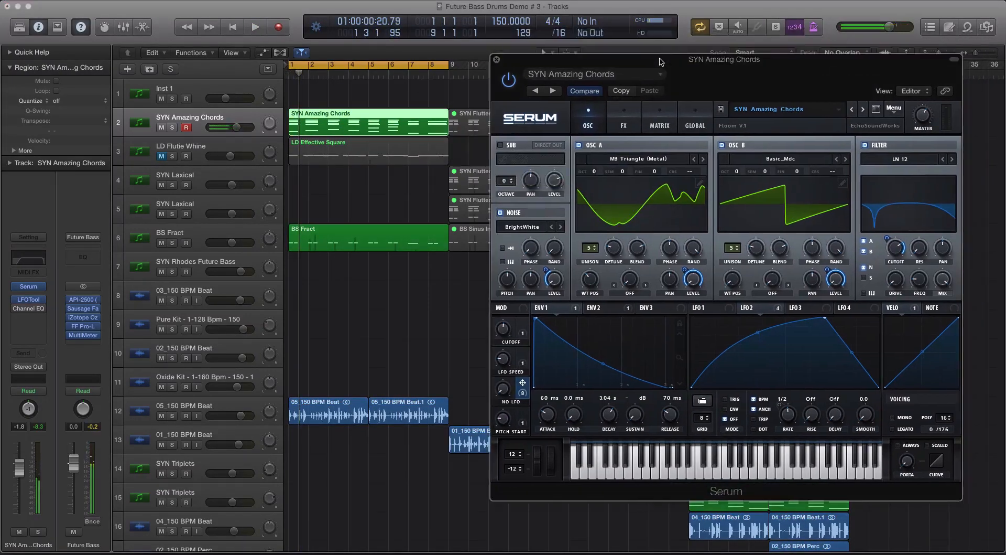
left_click(255, 26)
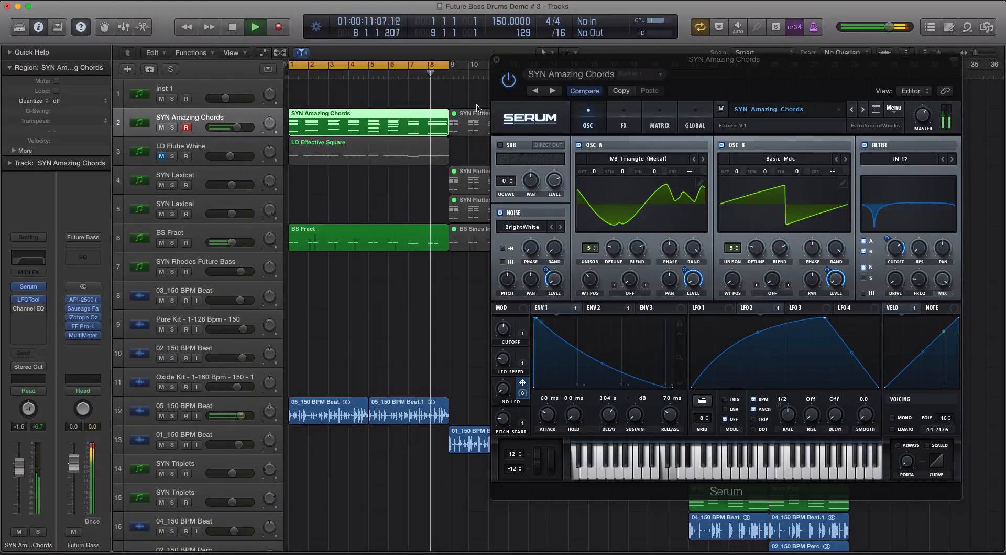
left_click(255, 26)
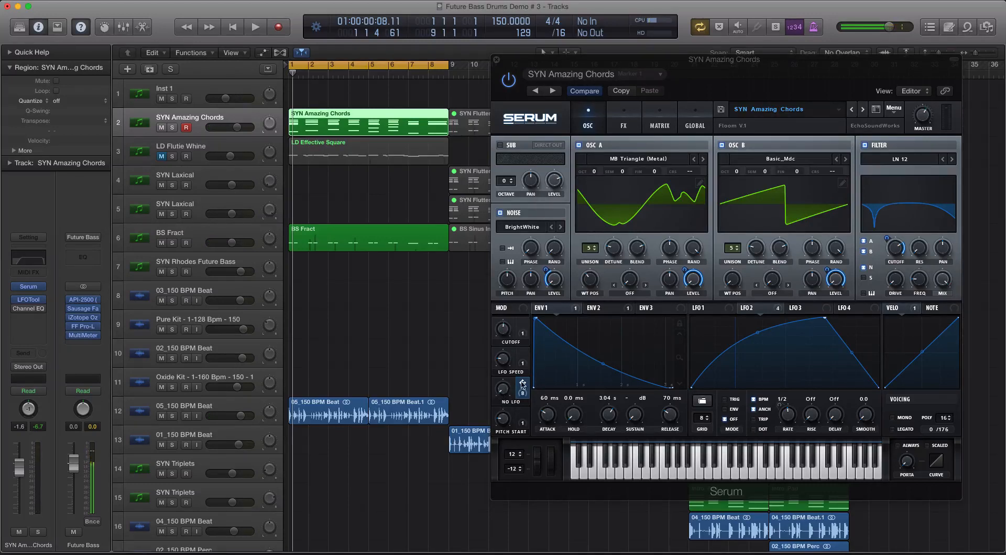
left_click(503, 388)
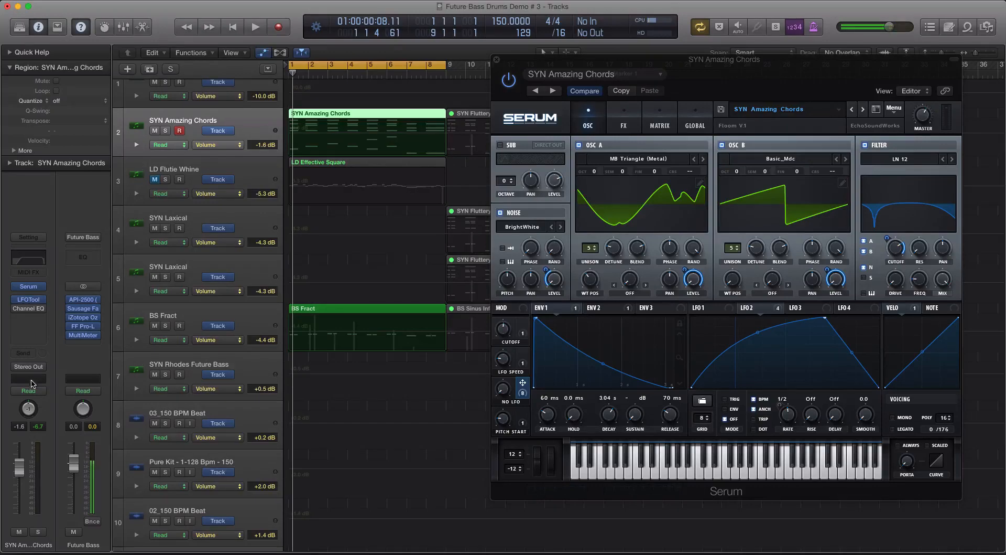
- Check the Read/Touch/Latch/Write automation modes, keeping Read, and hide automation lanes
left_click(28, 389)
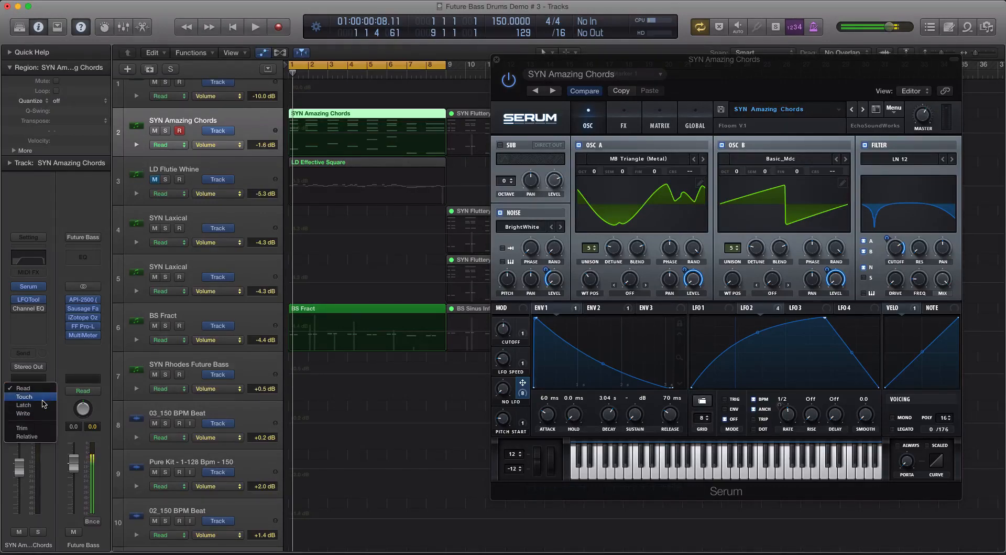
left_click(23, 396)
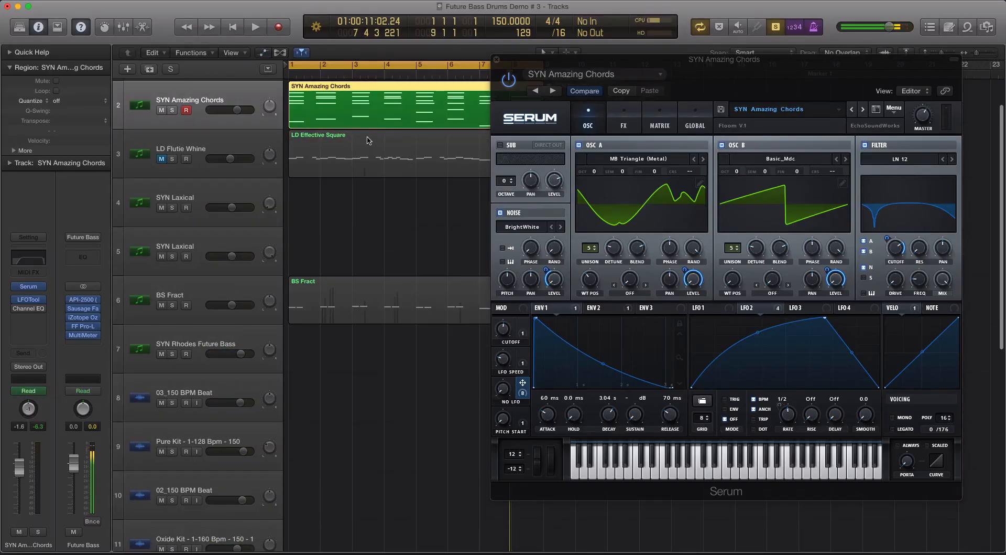
- Show SYN Amazing Chords automation and dip its volume under the first macro peak
left_click(254, 27)
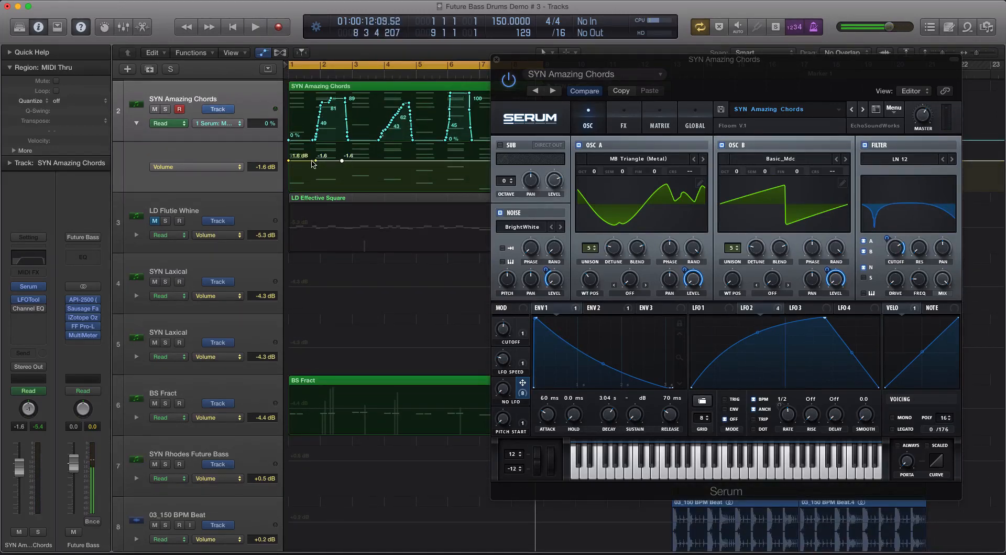
mouse_move(324, 163)
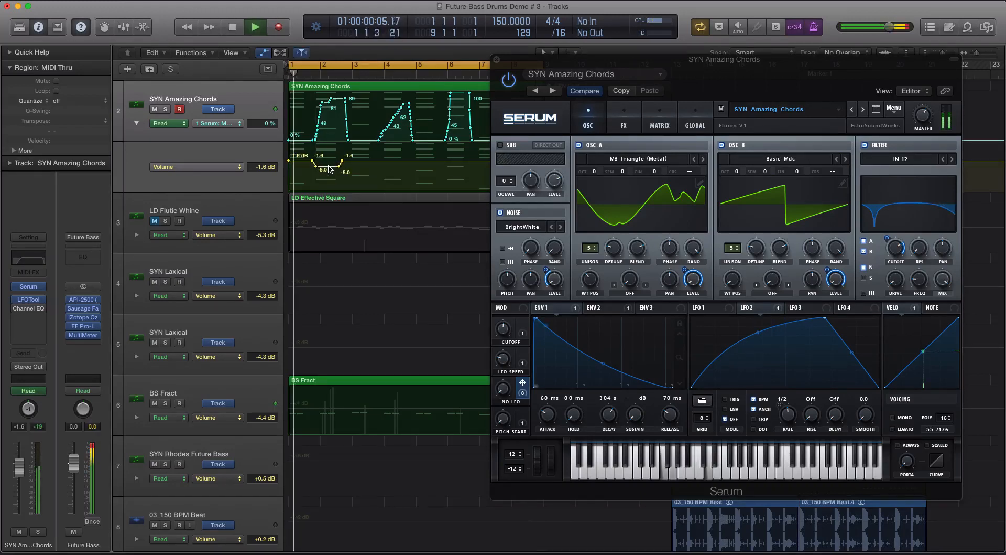
left_click_drag(326, 156, 325, 171)
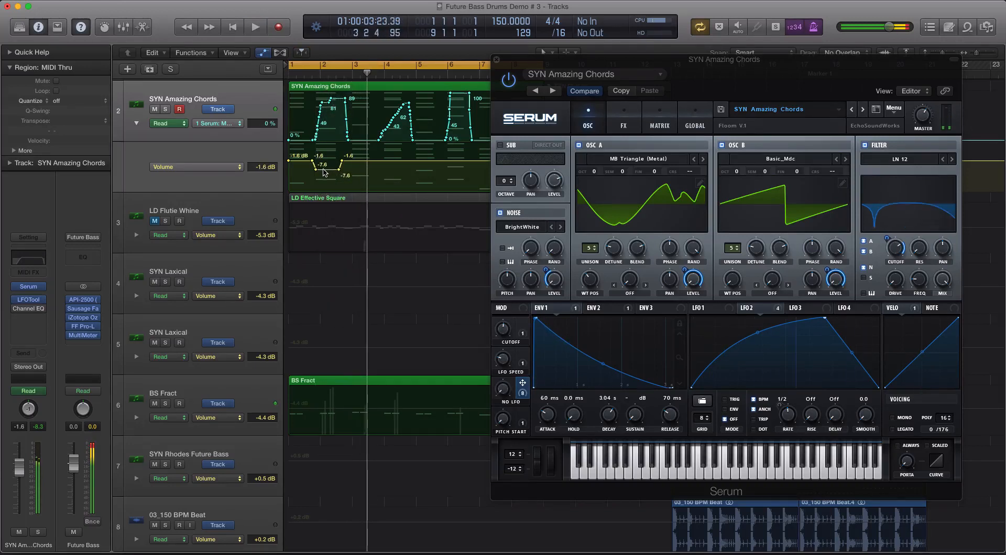
left_click_drag(324, 170, 324, 179)
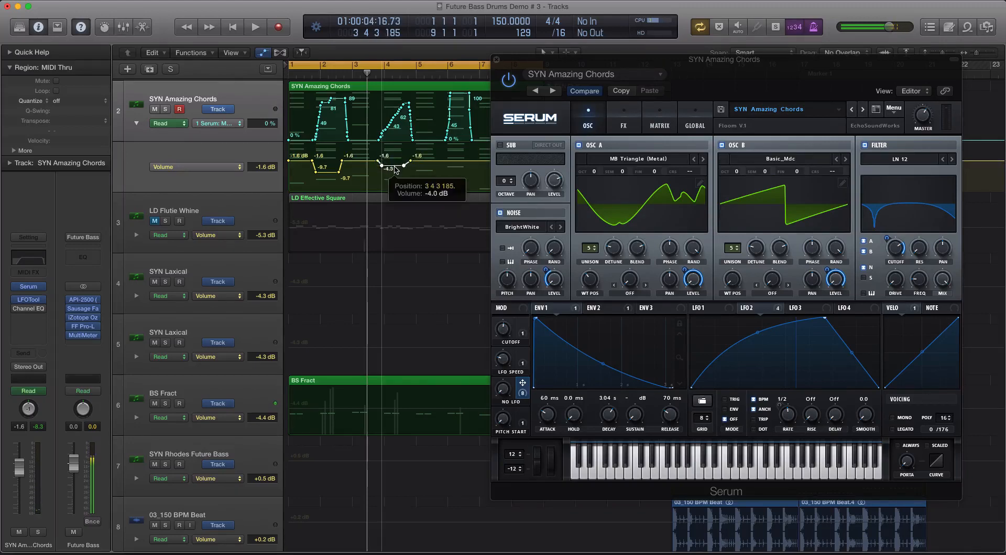
- Add volume dips under the remaining macro peaks, the last near -7.1 dB, and play back
left_click(254, 26)
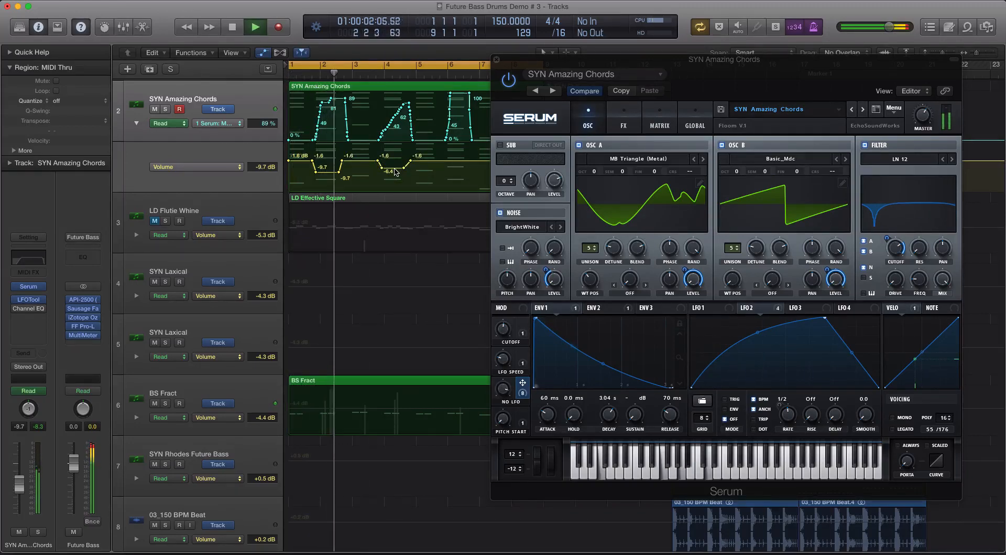
left_click(255, 26)
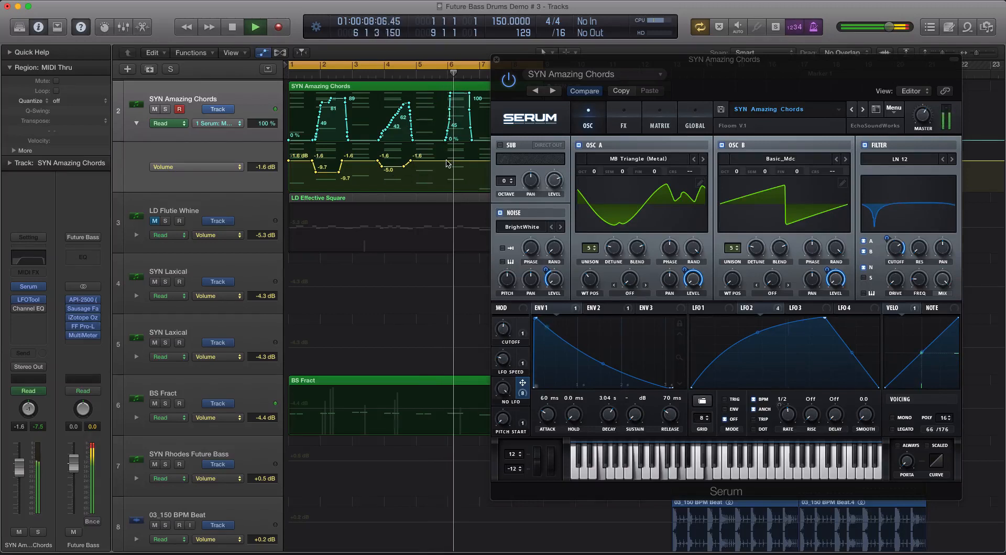
left_click(255, 26)
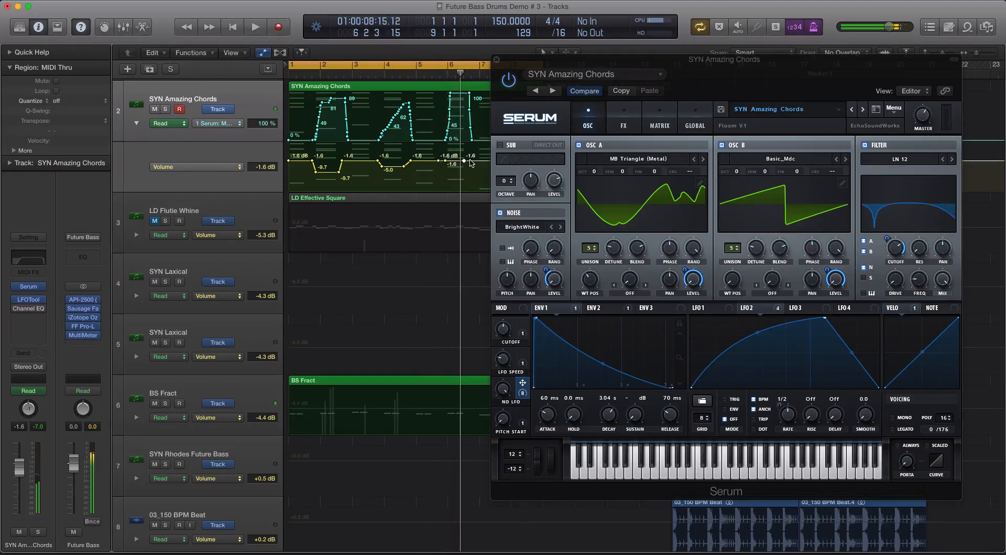
left_click_drag(459, 161, 454, 171)
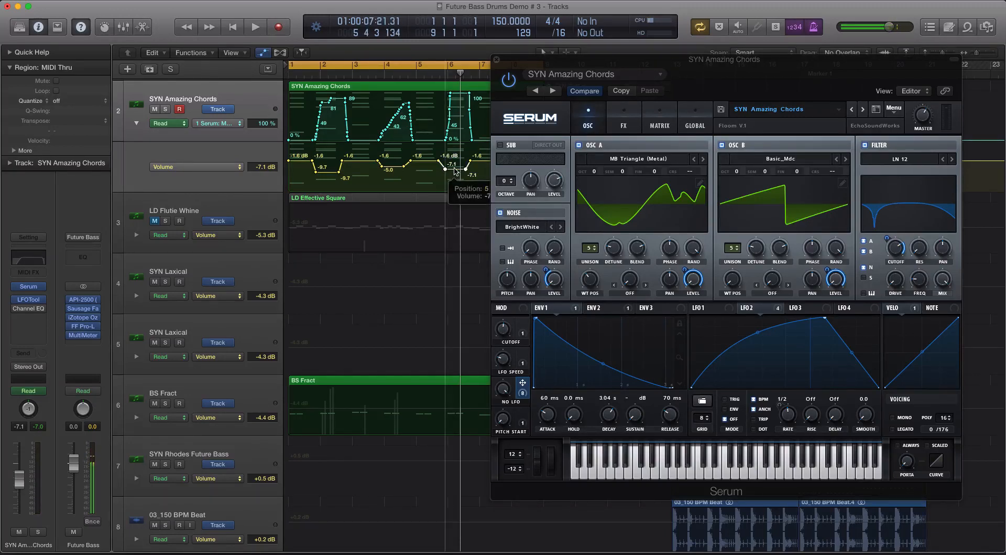
left_click(255, 27)
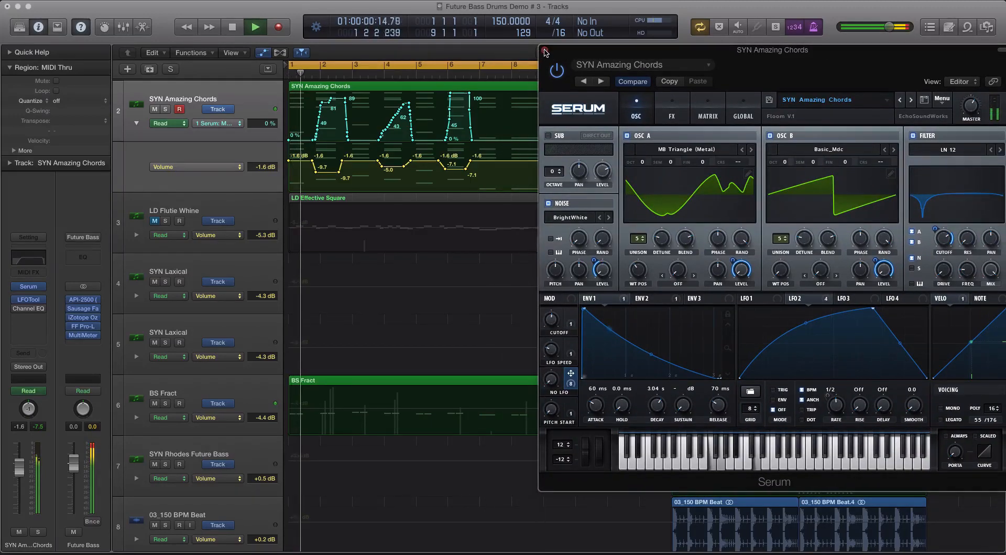
left_click(233, 27)
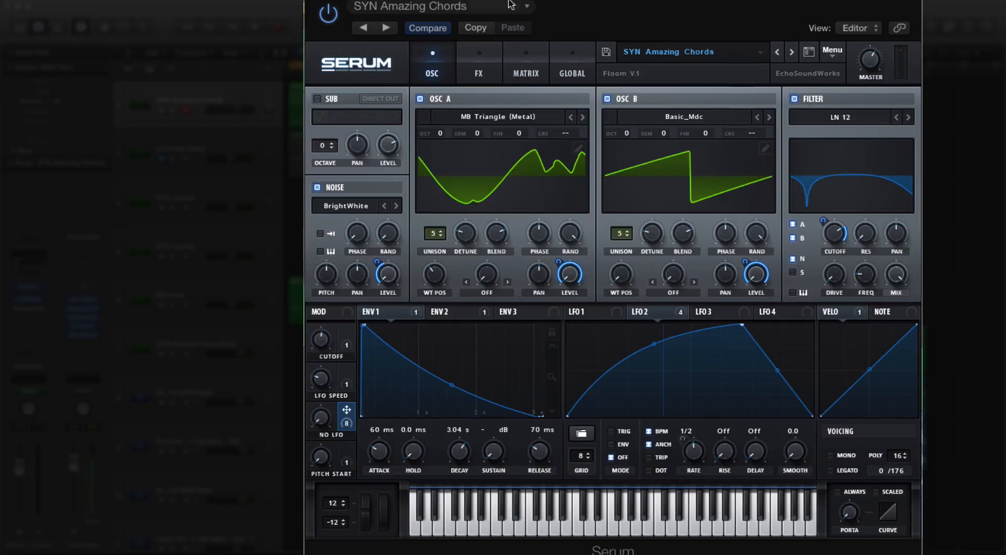
mouse_move(350, 414)
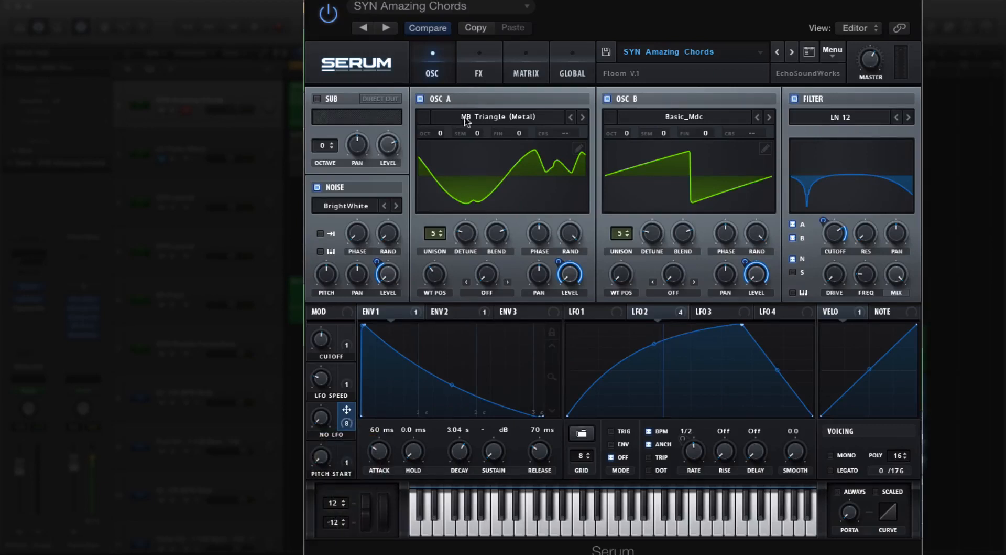
mouse_move(351, 306)
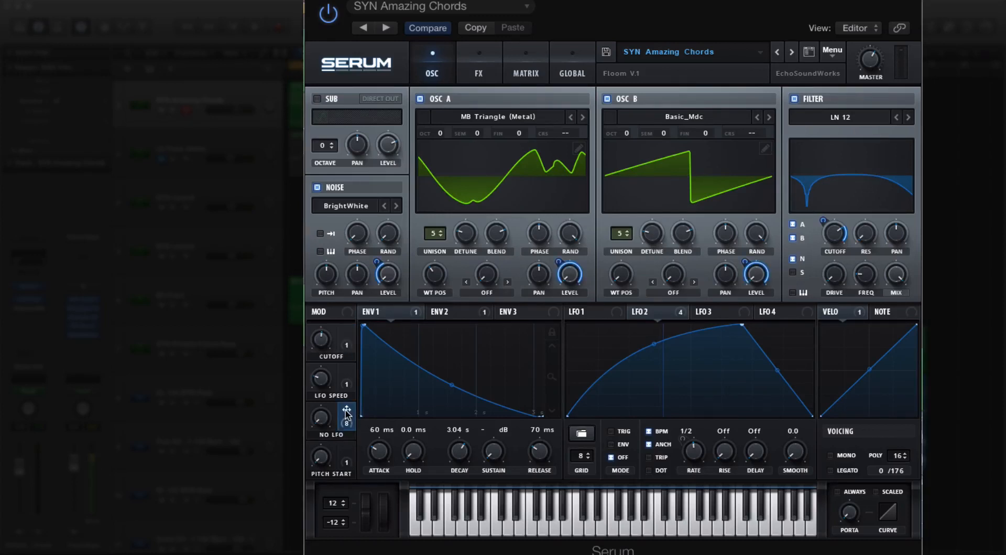
mouse_move(763, 465)
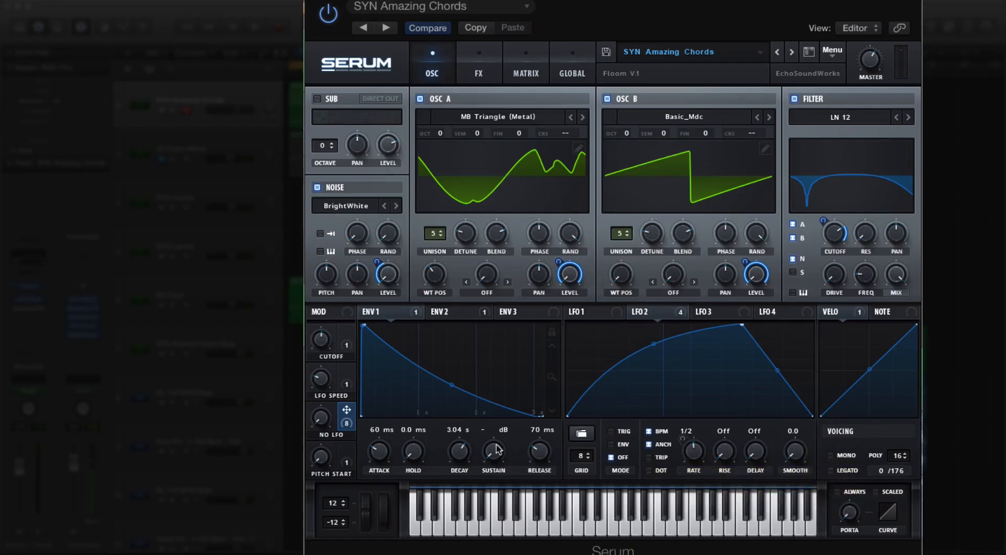
mouse_move(379, 450)
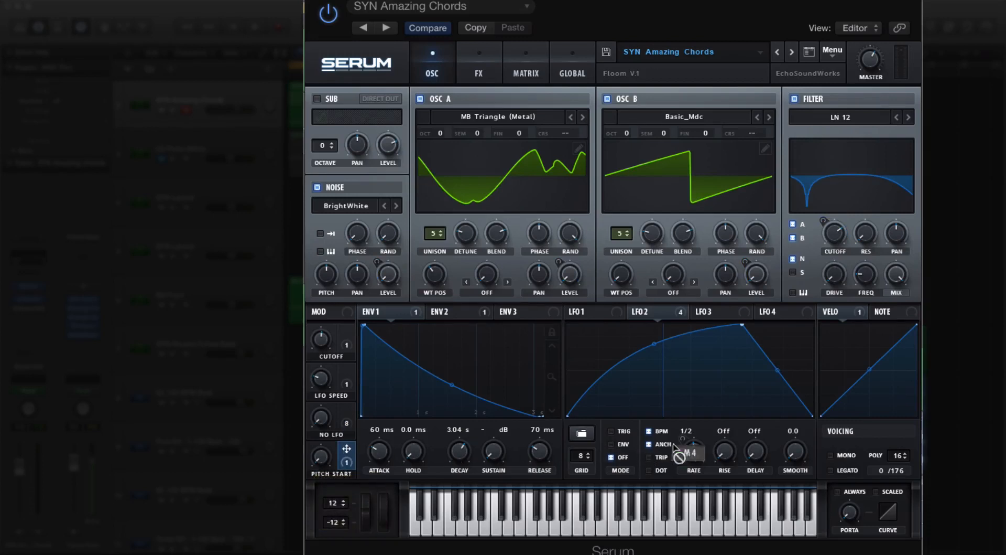
mouse_move(761, 456)
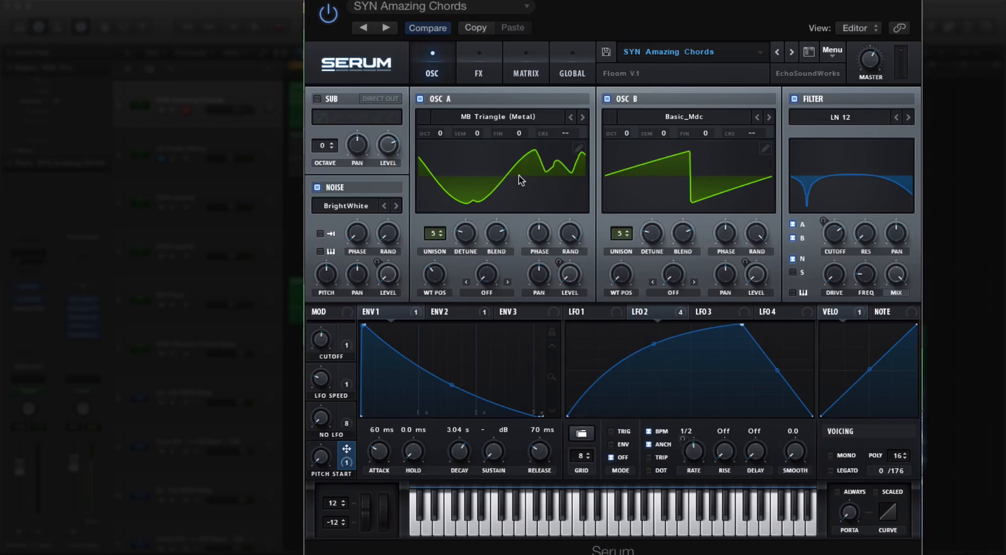
mouse_move(526, 64)
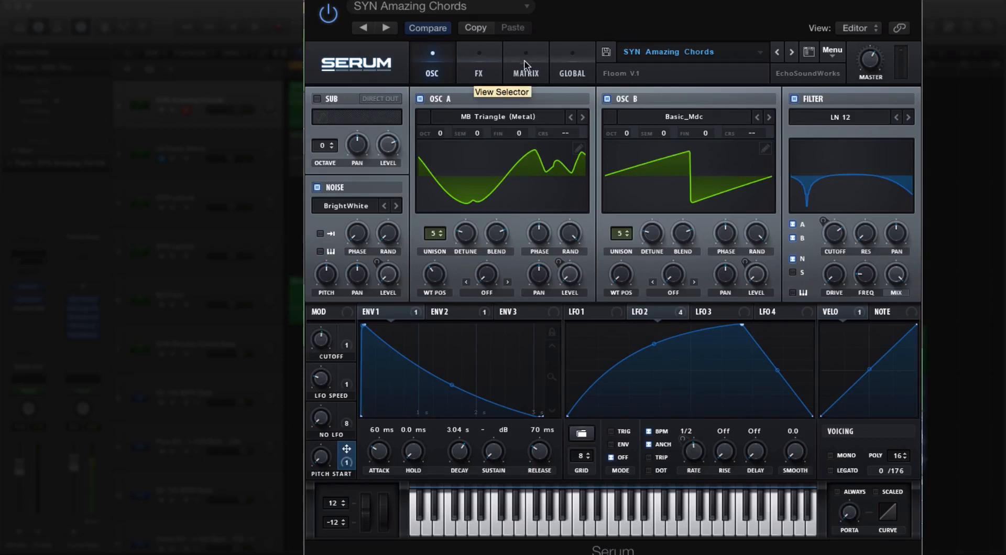
mouse_move(541, 209)
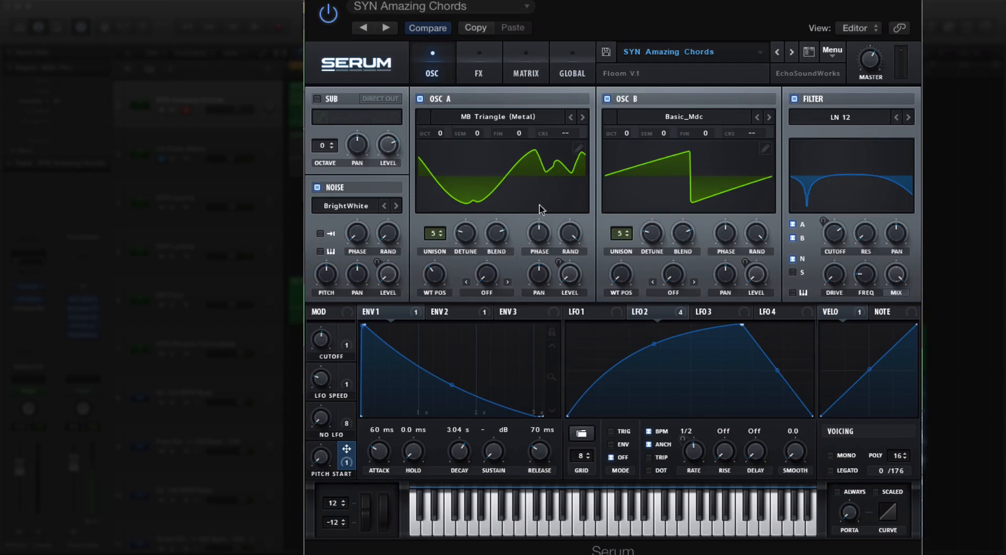
left_click(525, 62)
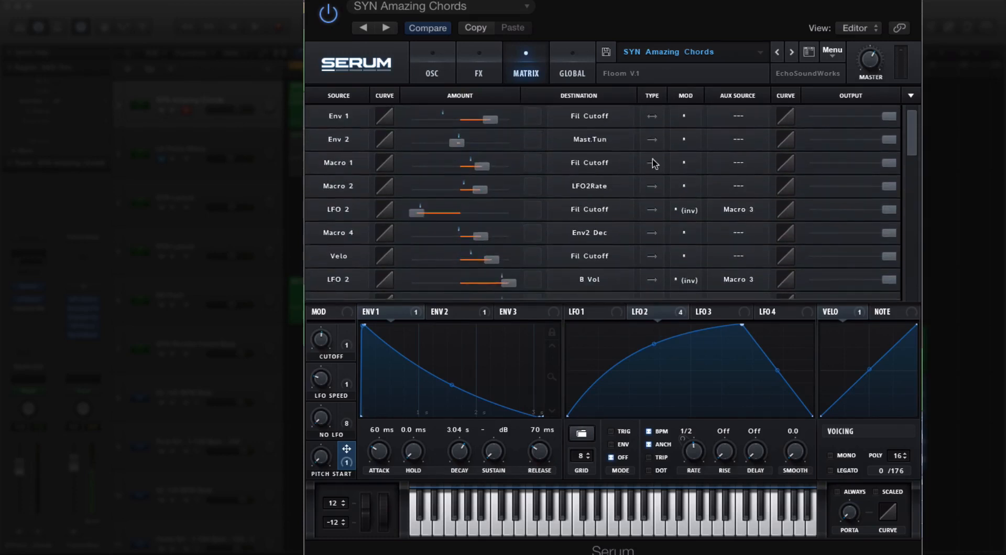
left_click(432, 63)
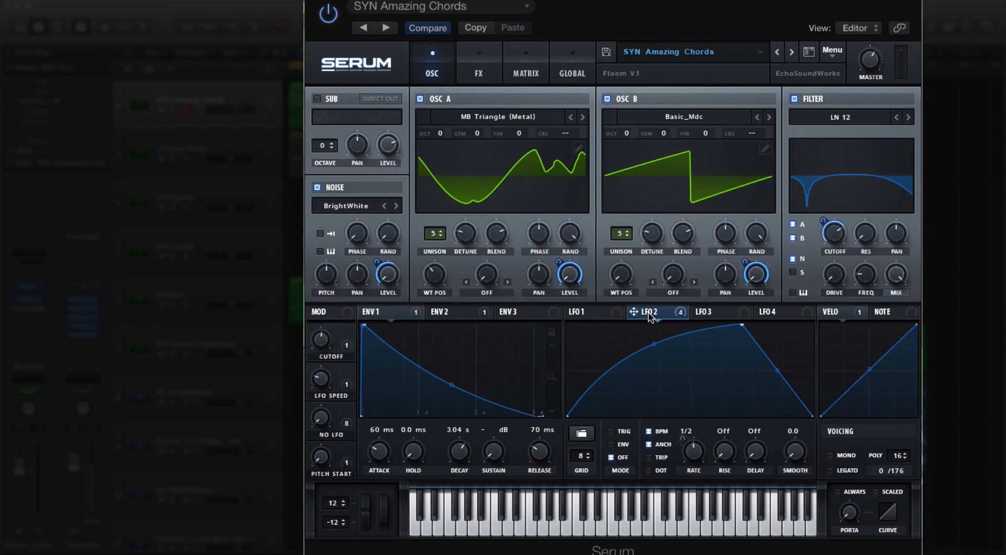
mouse_move(647, 318)
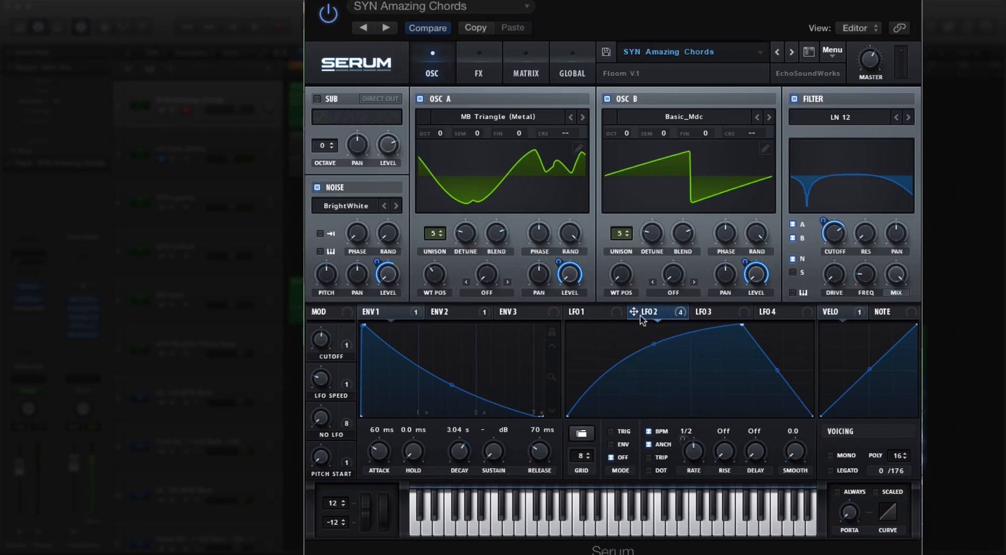
mouse_move(387, 275)
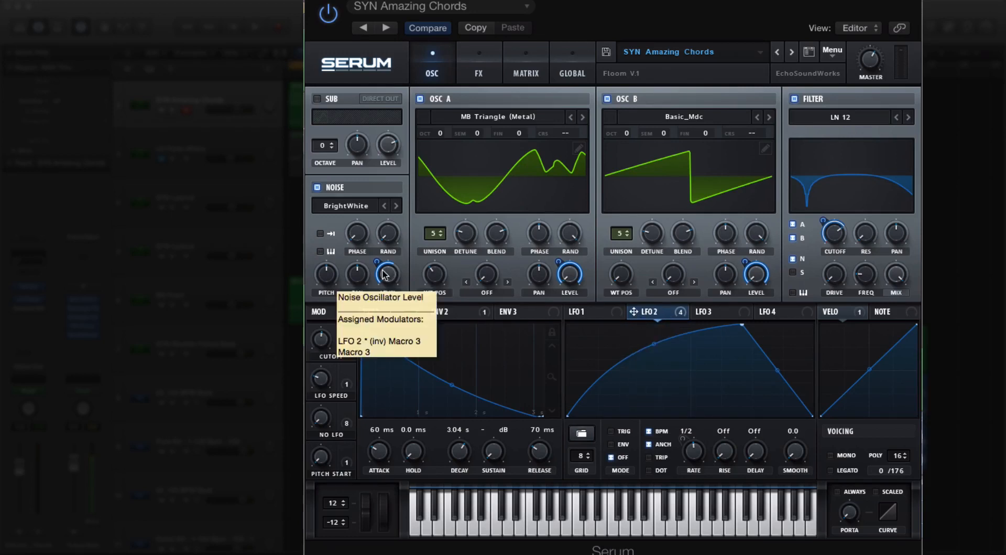
mouse_move(600, 277)
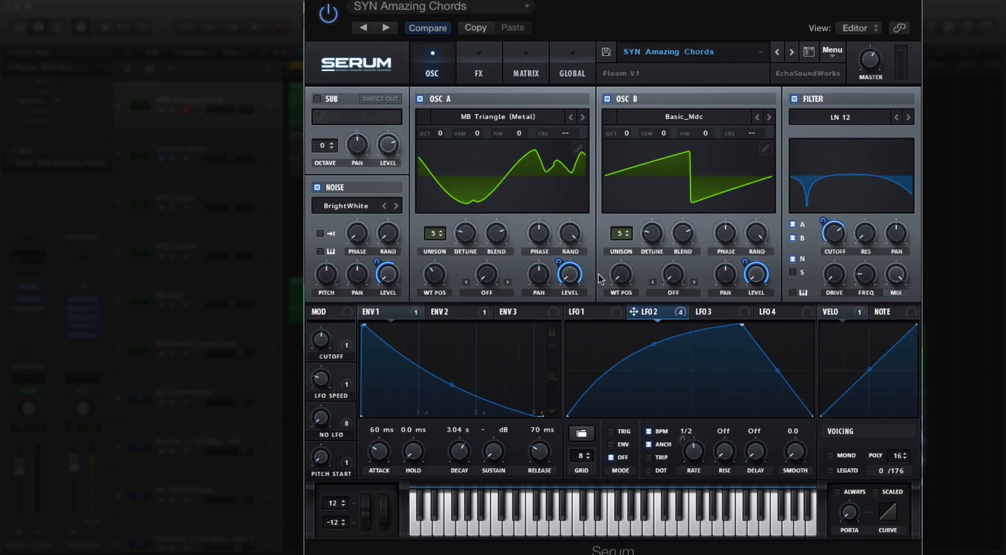
mouse_move(847, 235)
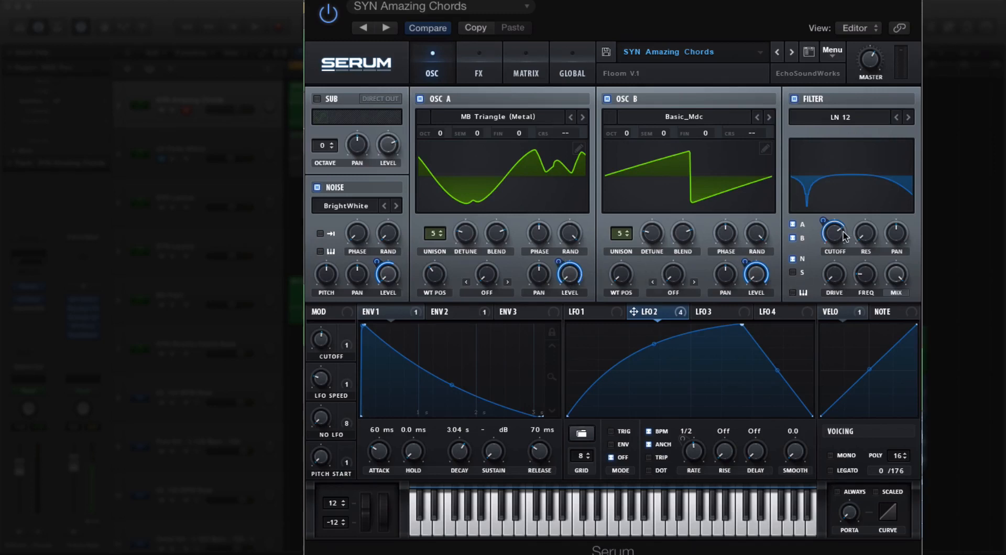
mouse_move(357, 359)
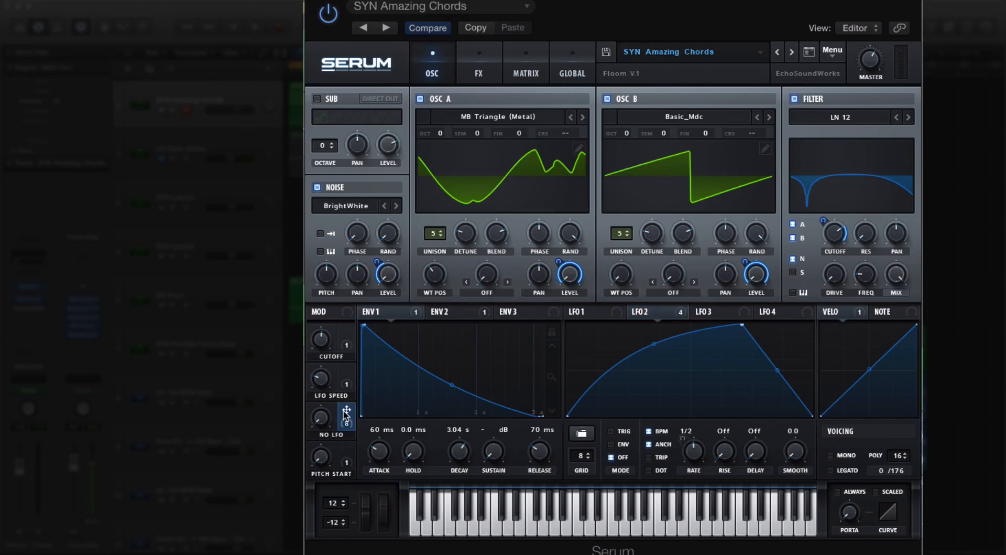
- Open Macro 3's destination menu listing oscillator volumes, noise level and cutoff
right_click(345, 416)
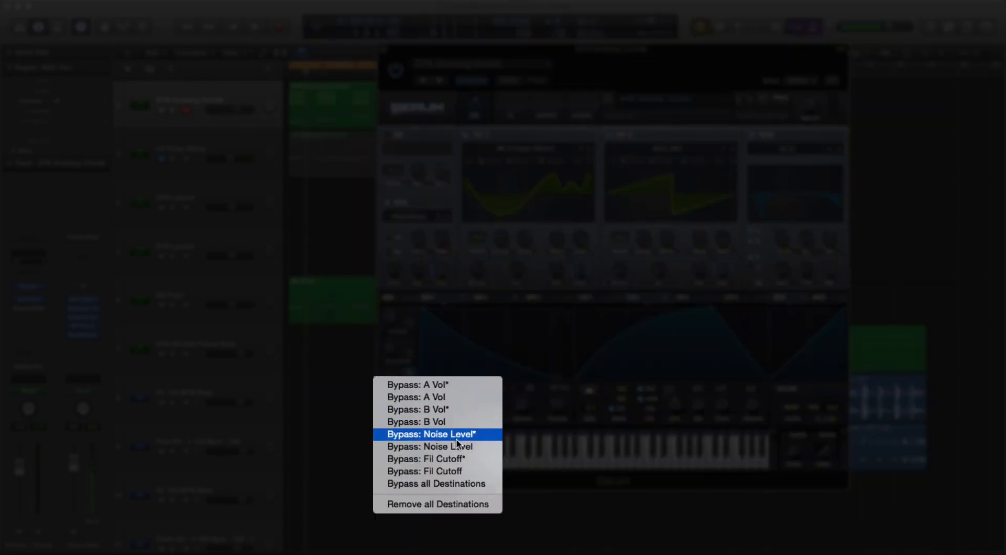
mouse_move(439, 397)
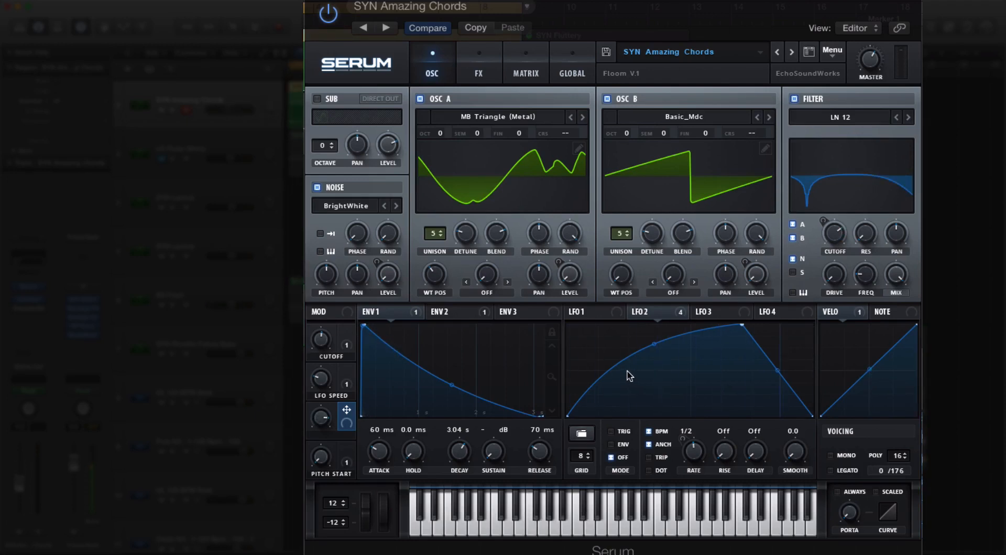
mouse_move(645, 300)
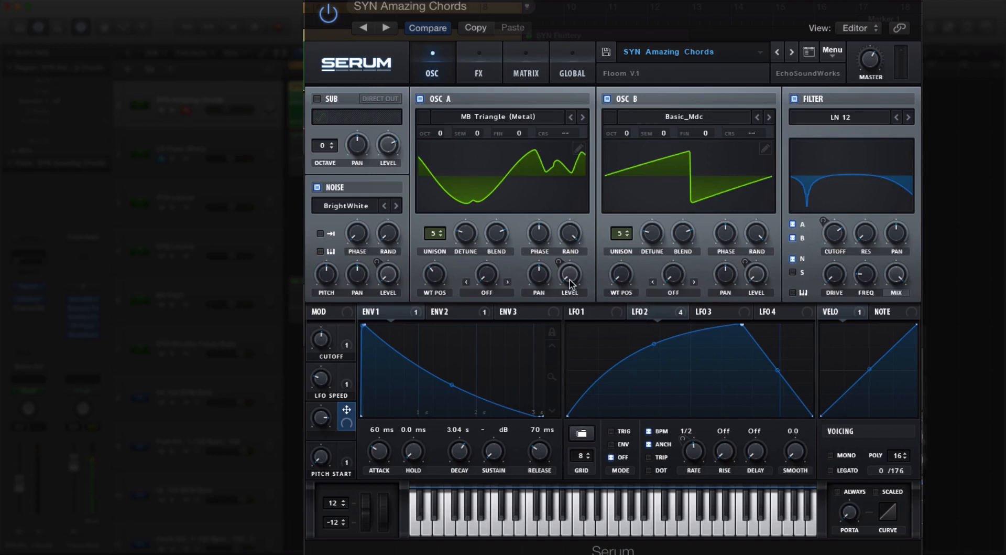
mouse_move(569, 274)
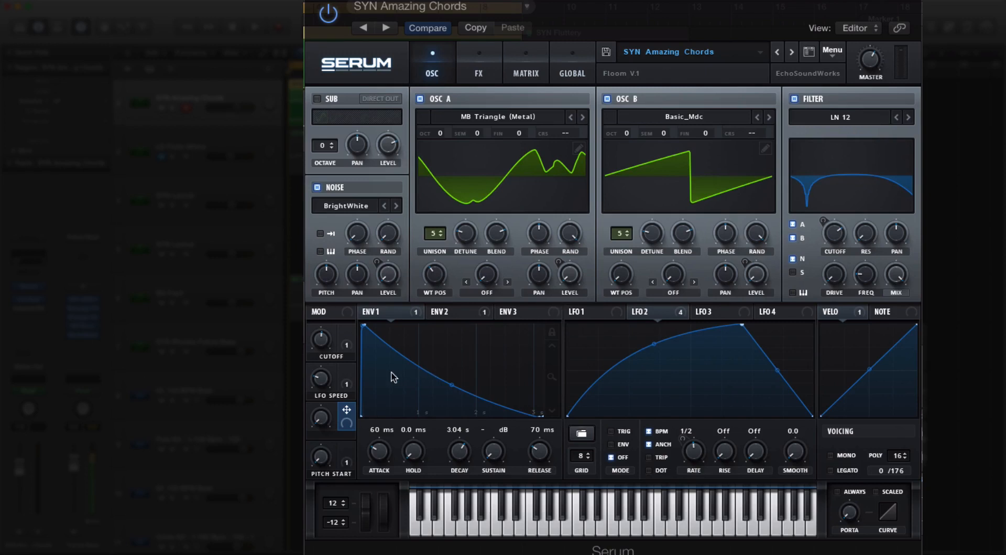
mouse_move(346, 412)
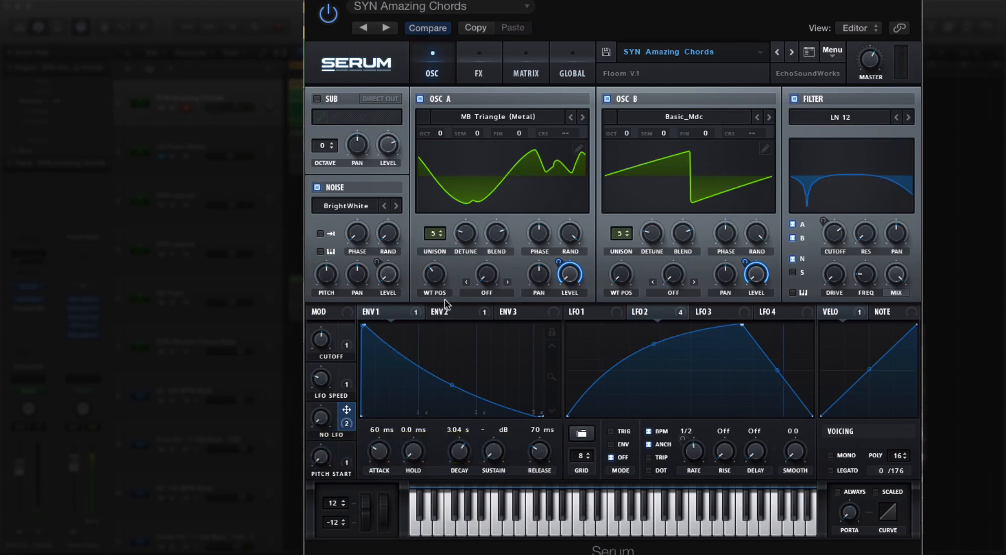
mouse_move(352, 398)
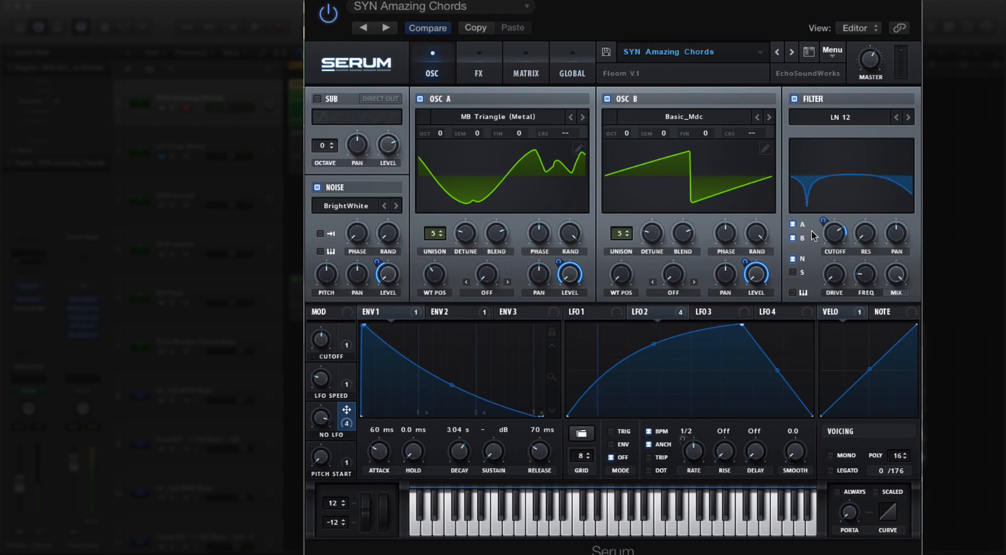
mouse_move(894, 266)
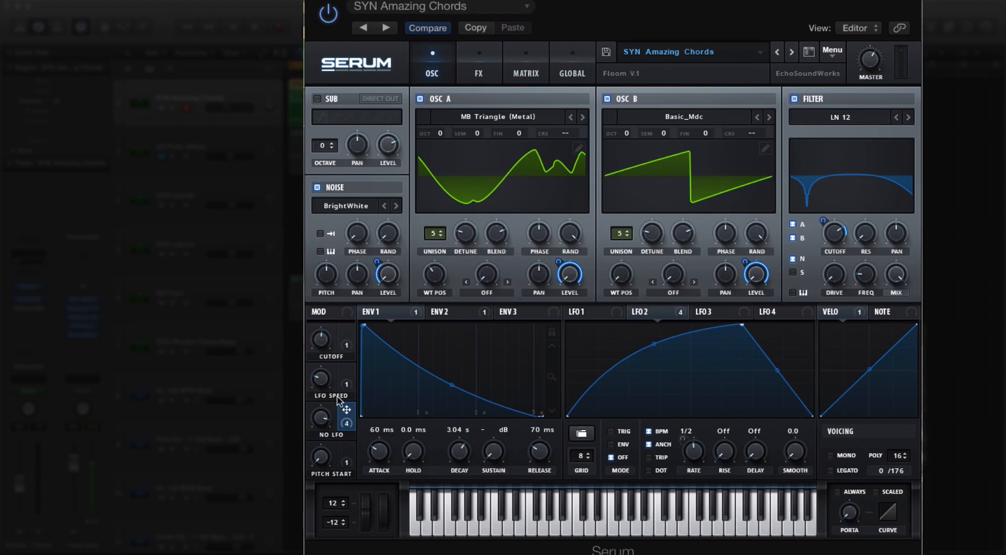
mouse_move(347, 415)
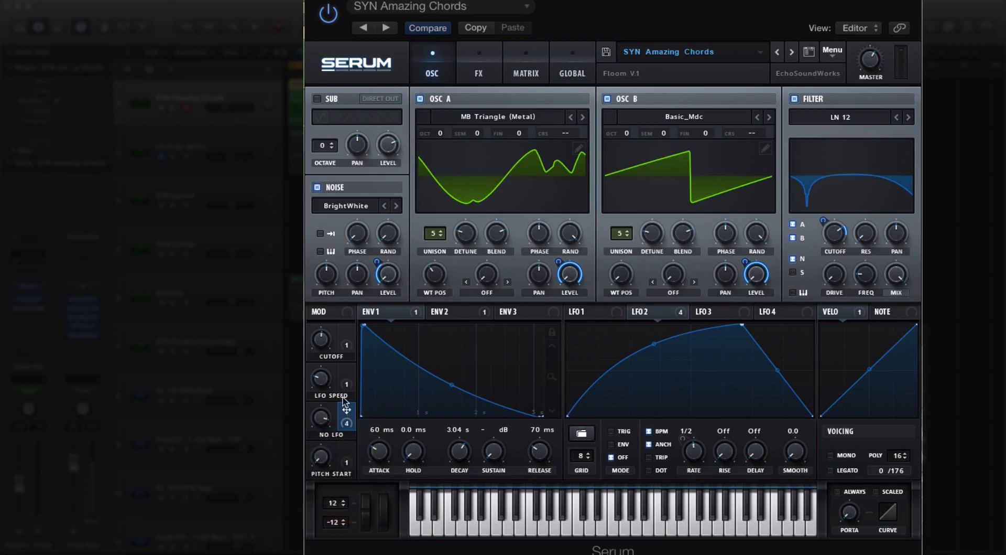
- In the Matrix, set Macro 4 as the inverted aux source on the LFO 2 → Fil Cutoff row
left_click(526, 63)
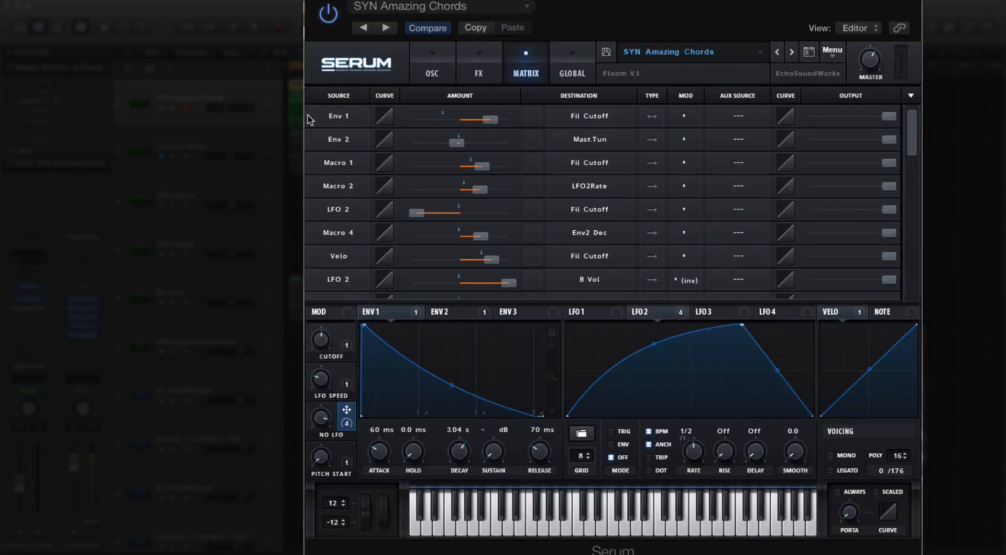
mouse_move(602, 255)
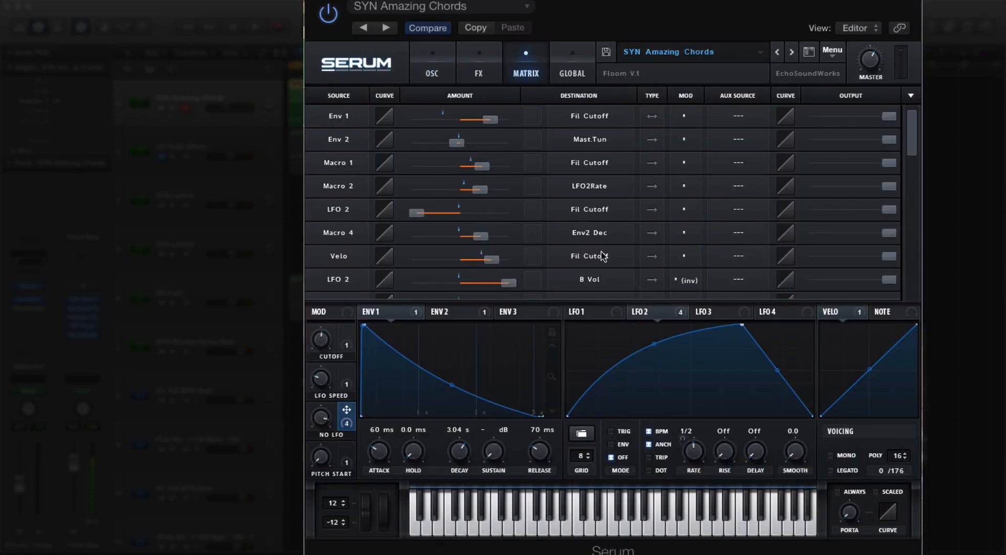
mouse_move(703, 246)
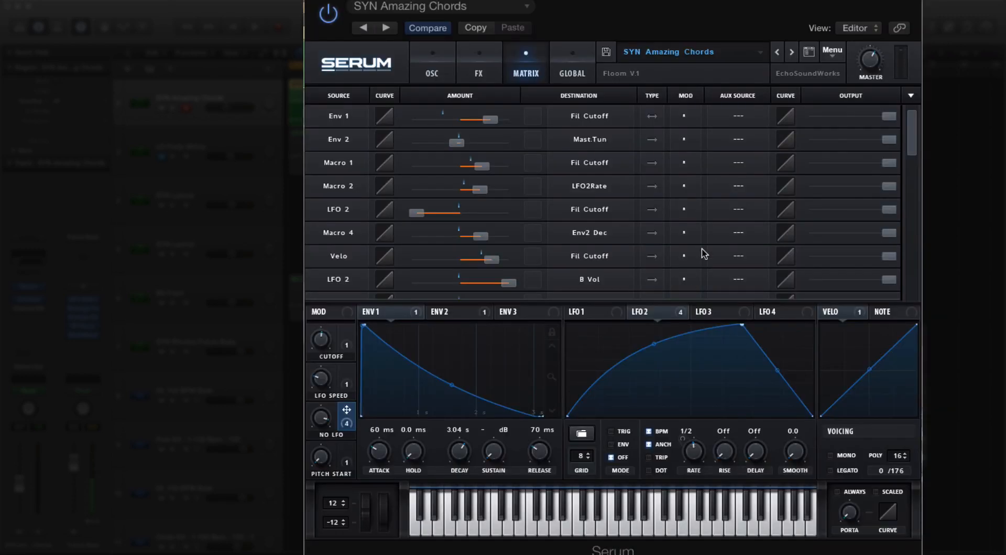
scroll("down", 3)
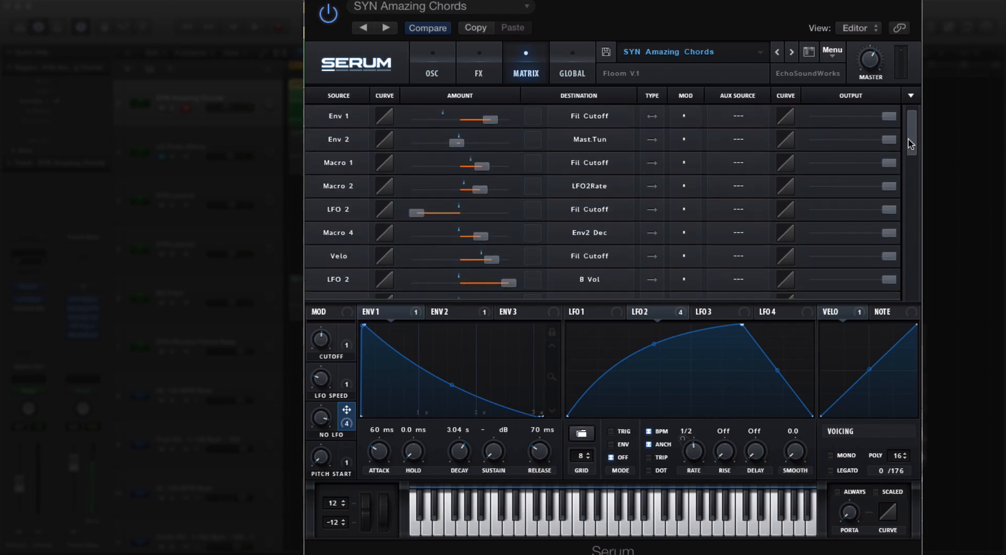
mouse_move(605, 318)
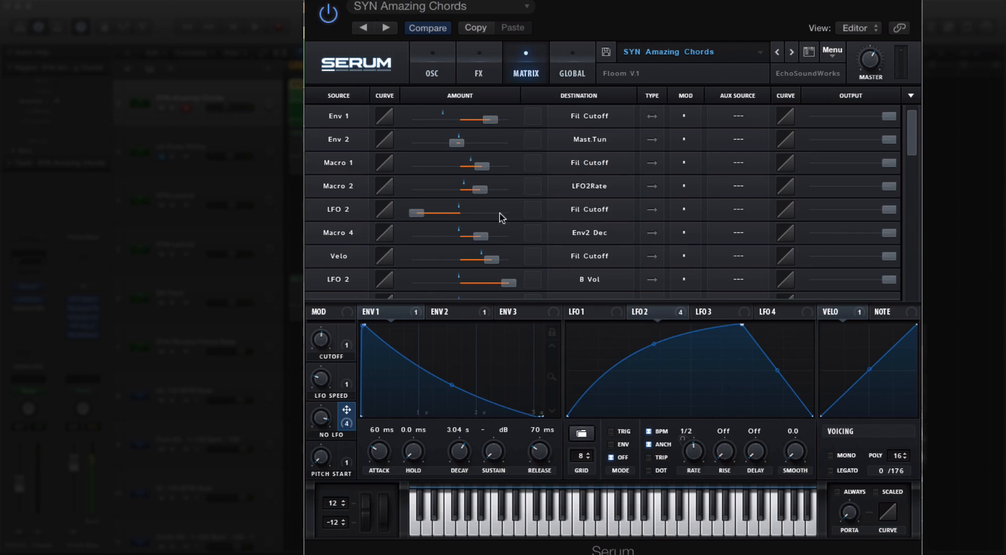
mouse_move(675, 217)
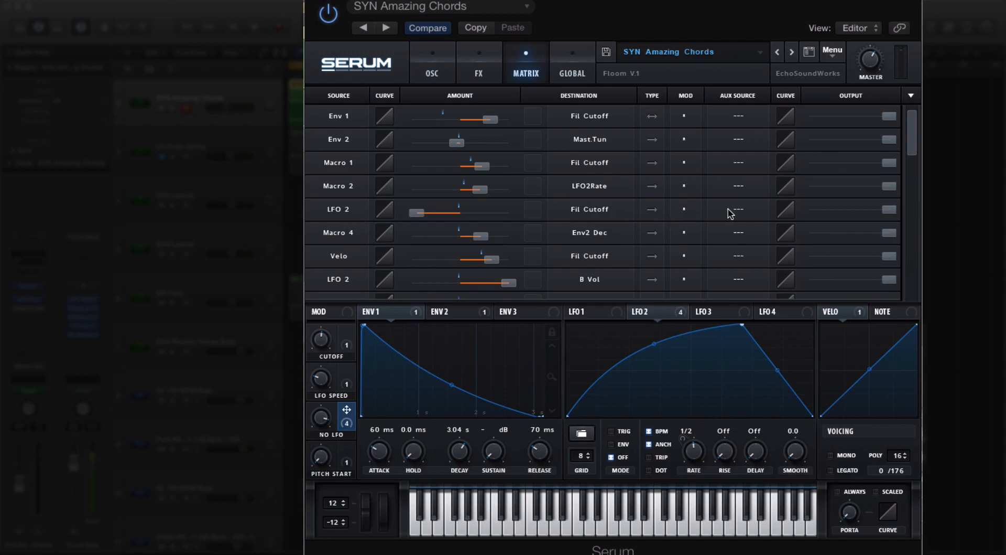
left_click(737, 209)
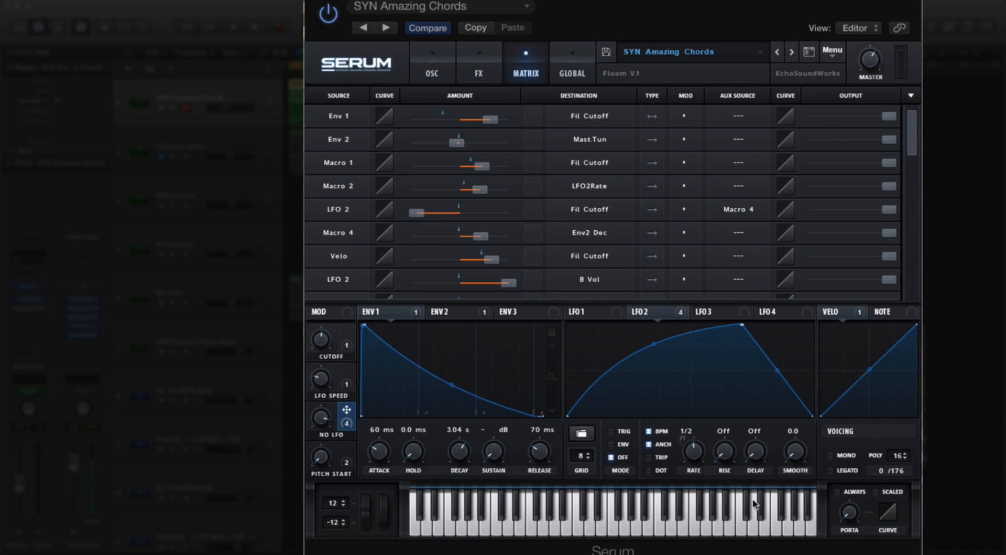
mouse_move(326, 214)
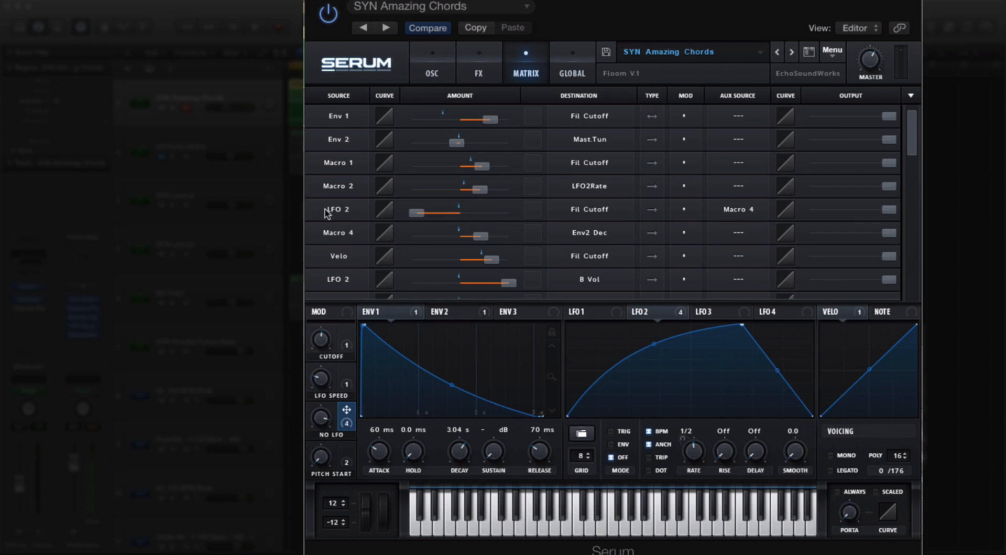
mouse_move(446, 213)
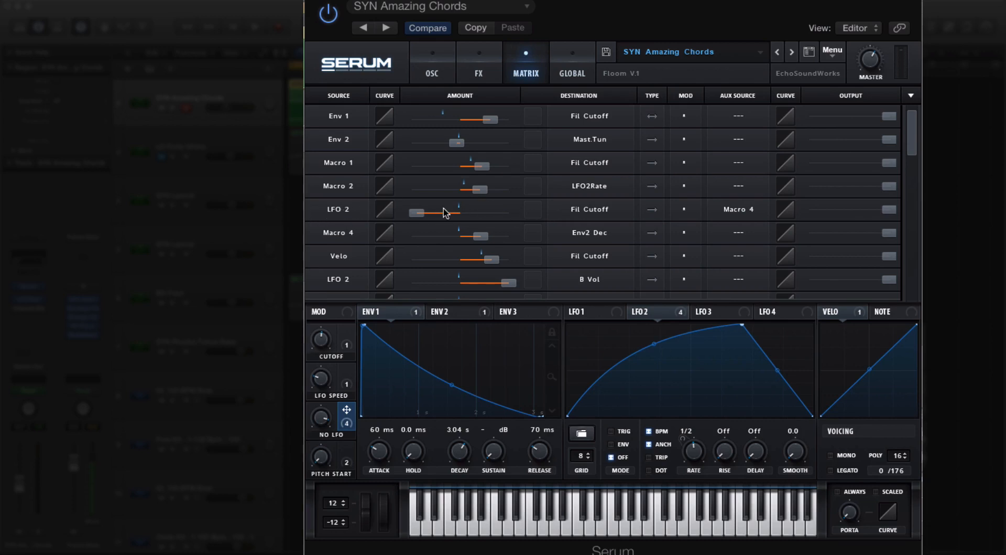
mouse_move(558, 214)
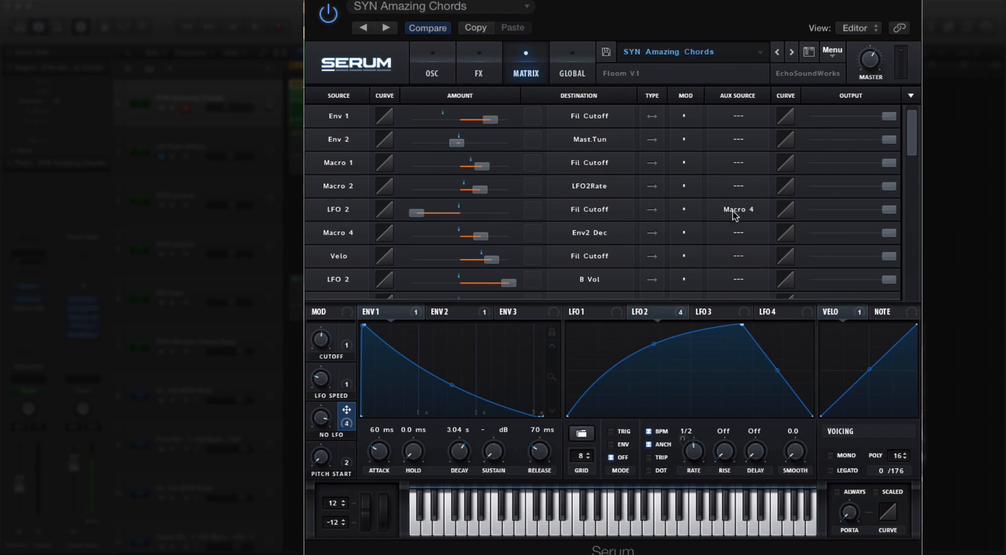
mouse_move(387, 206)
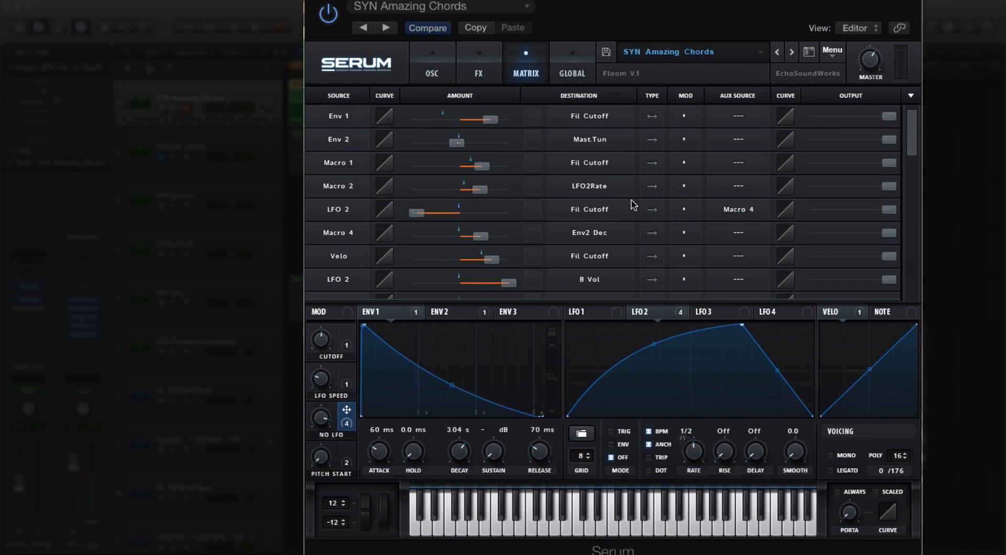
mouse_move(688, 215)
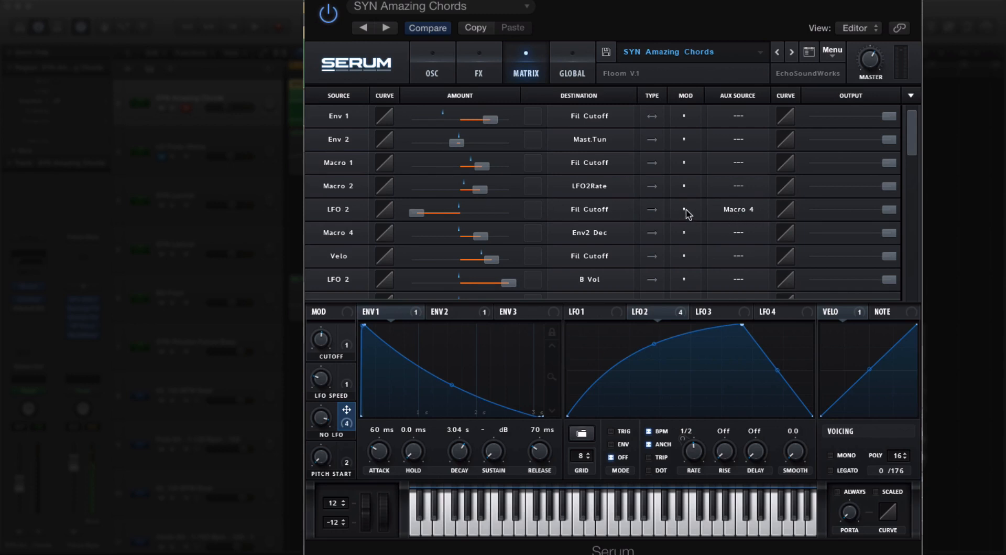
left_click(683, 209)
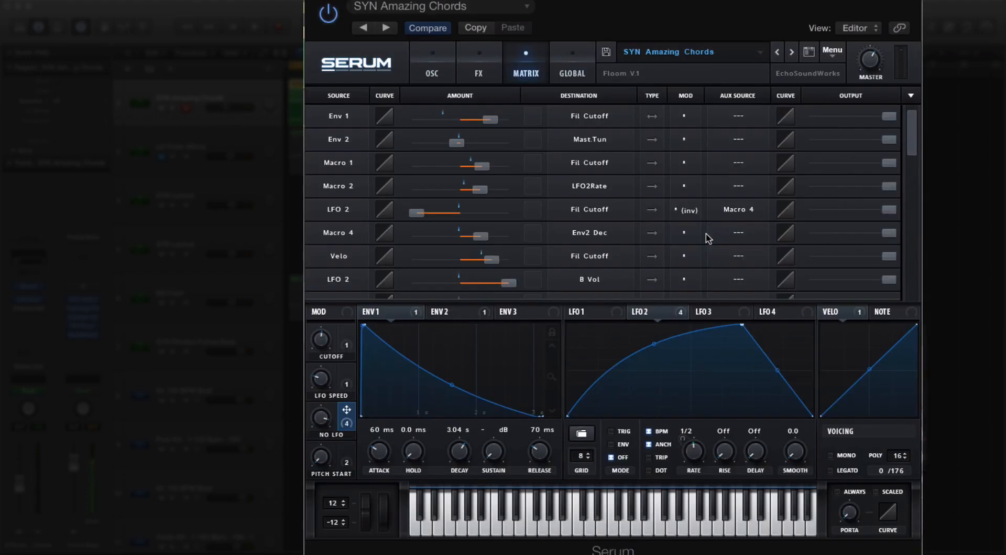
mouse_move(521, 252)
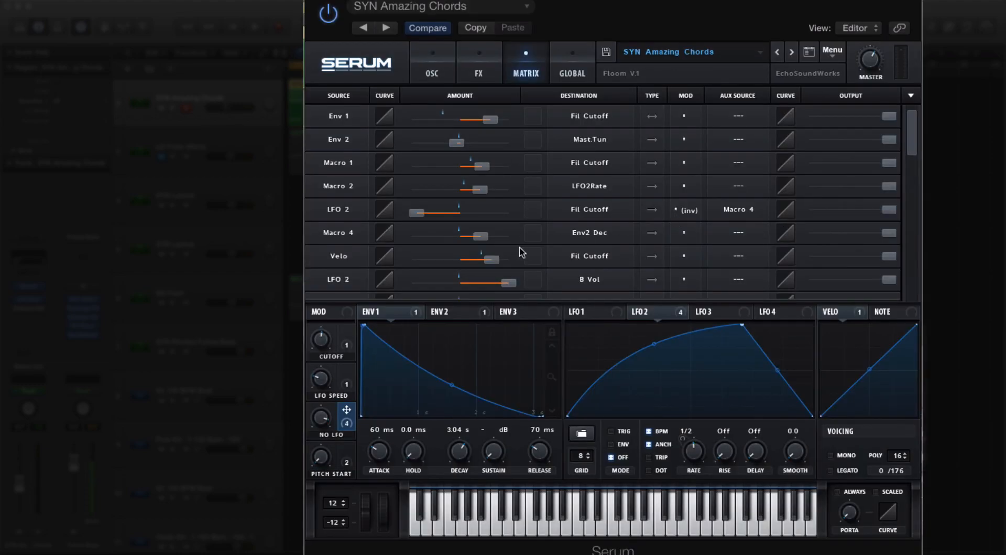
- Set inverted Macro 3 aux on LFO 2's Fil Cutoff, B Vol, A Vol and Noise Level rows
left_click(346, 423)
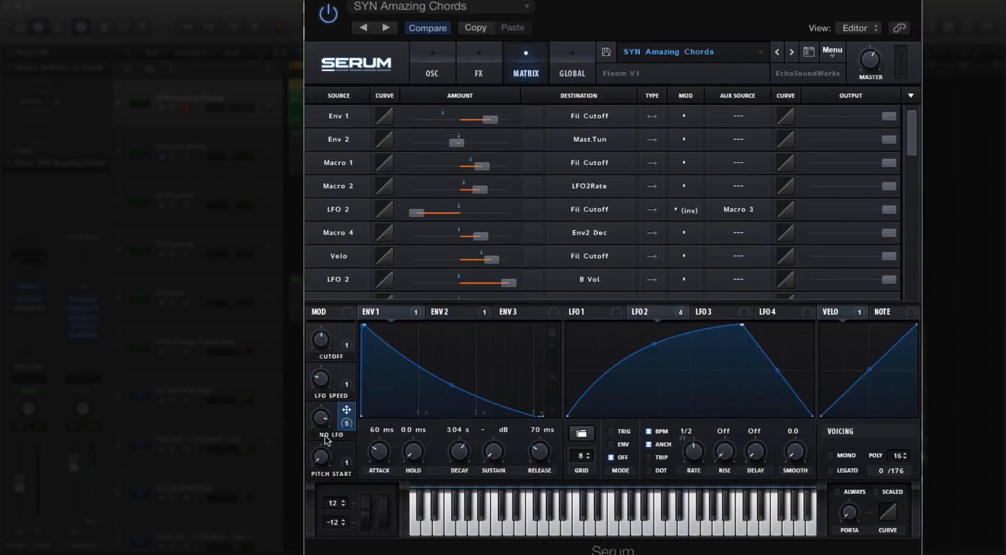
mouse_move(738, 272)
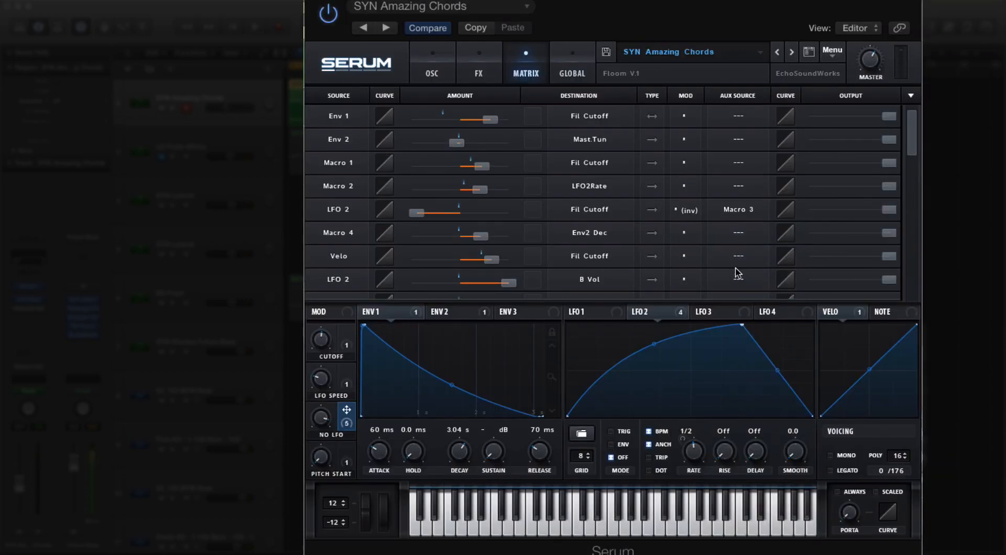
mouse_move(891, 199)
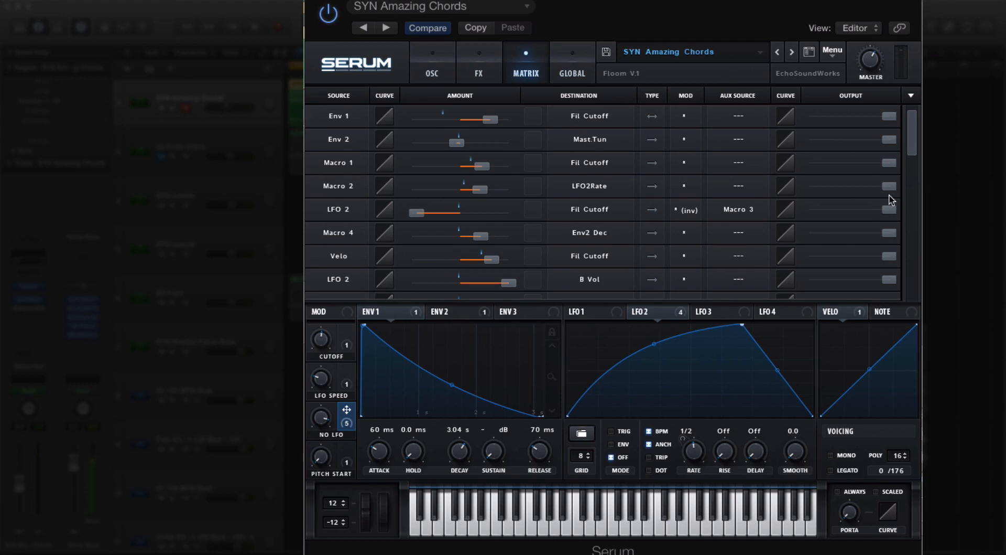
scroll("down", 3)
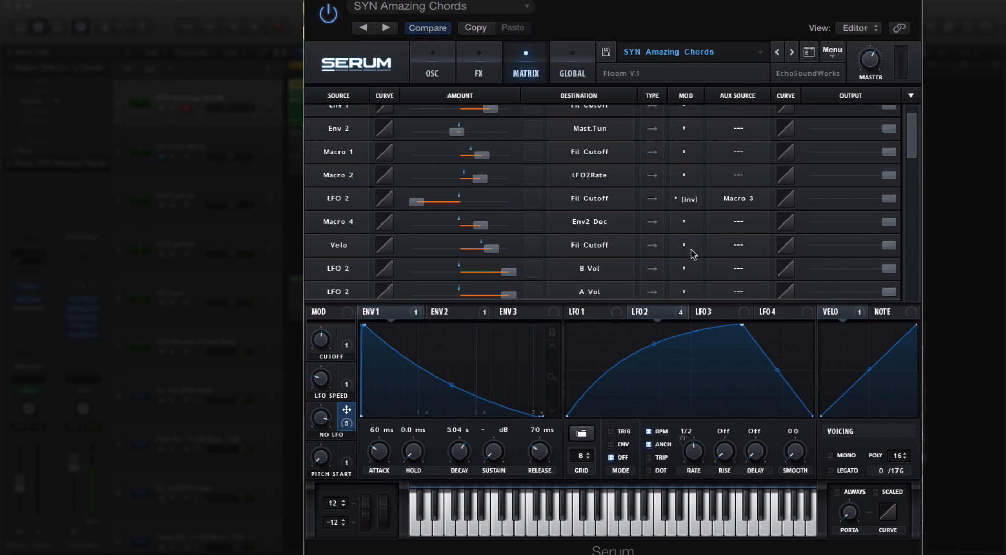
mouse_move(350, 152)
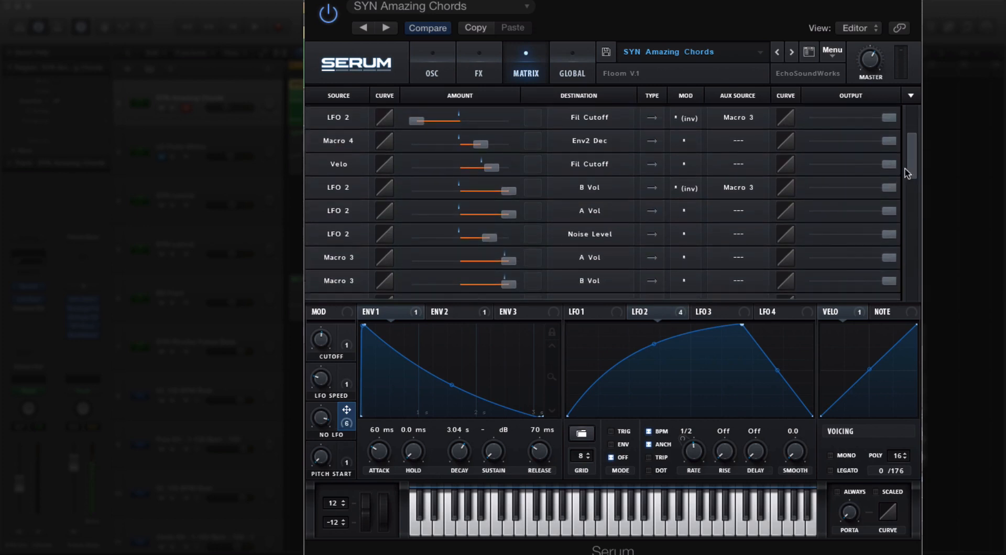
mouse_move(696, 230)
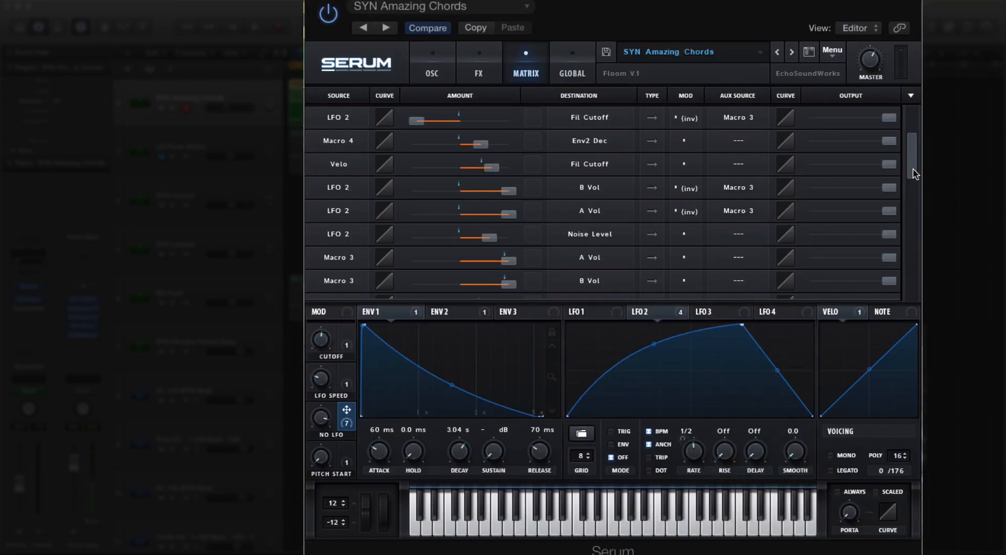
scroll("down", 3)
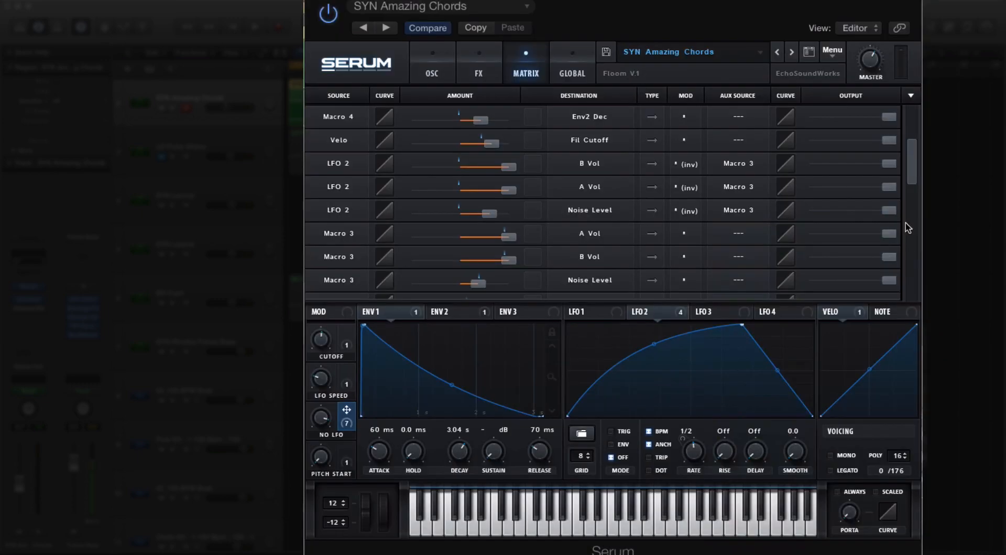
scroll("down", 3)
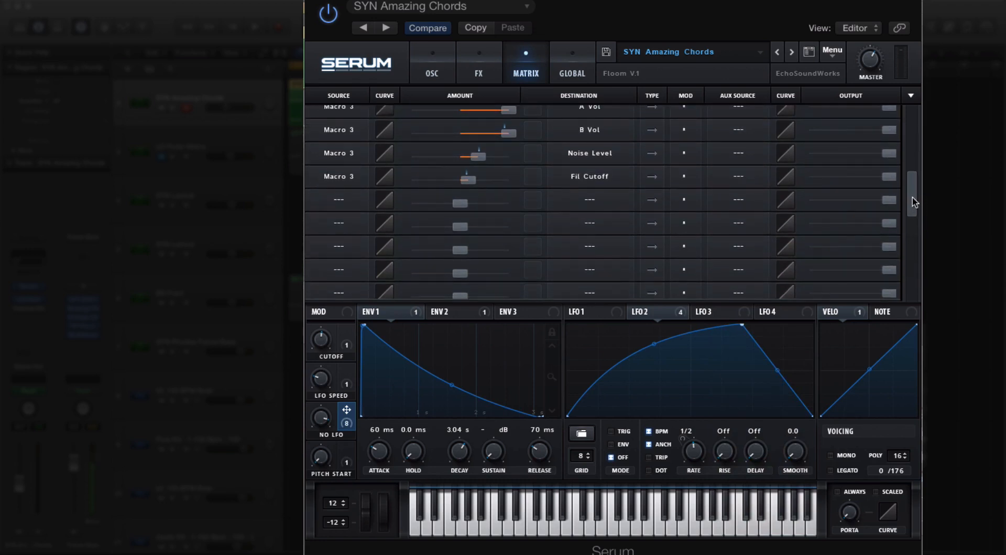
left_click(432, 62)
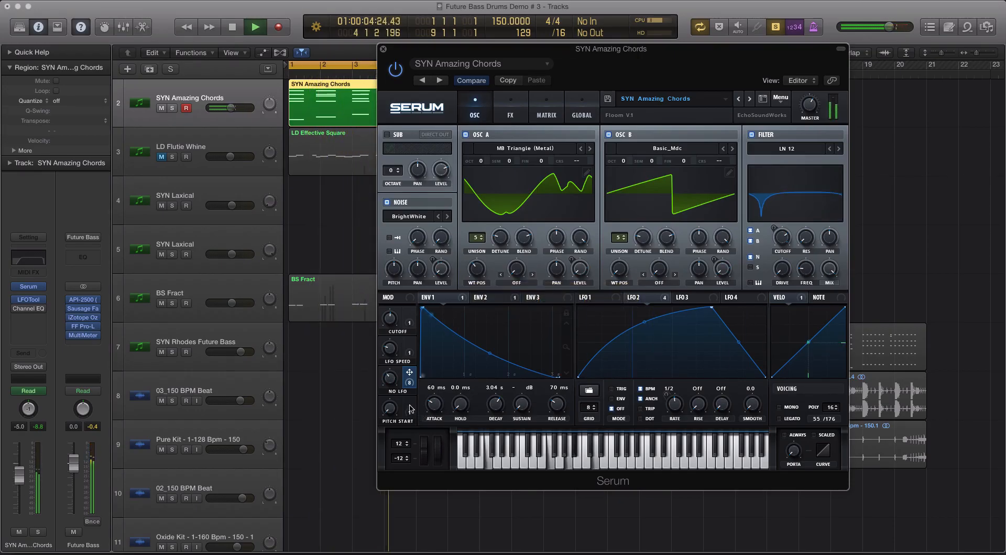
- Close the Serum plugin window, then play and stop the song near bar 7
left_click(254, 26)
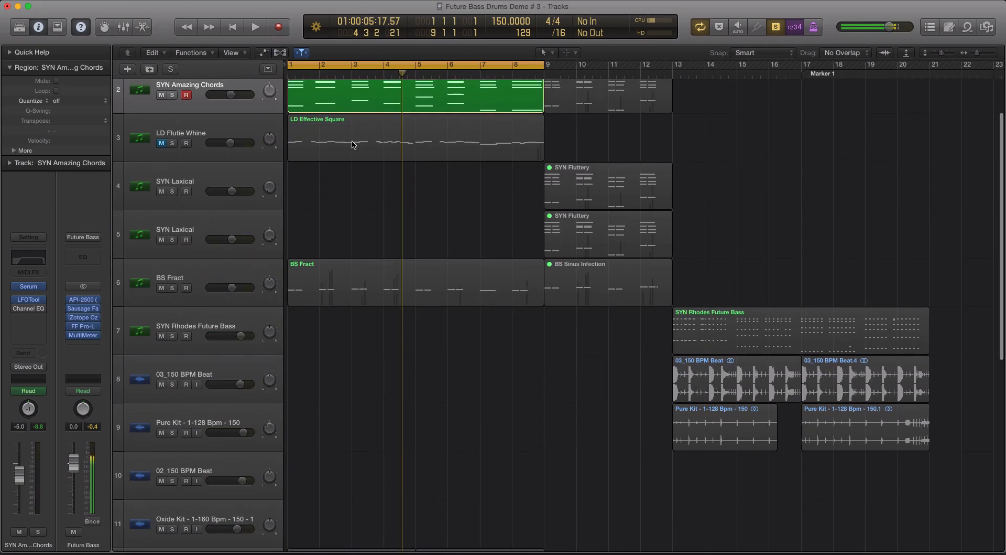
left_click(254, 26)
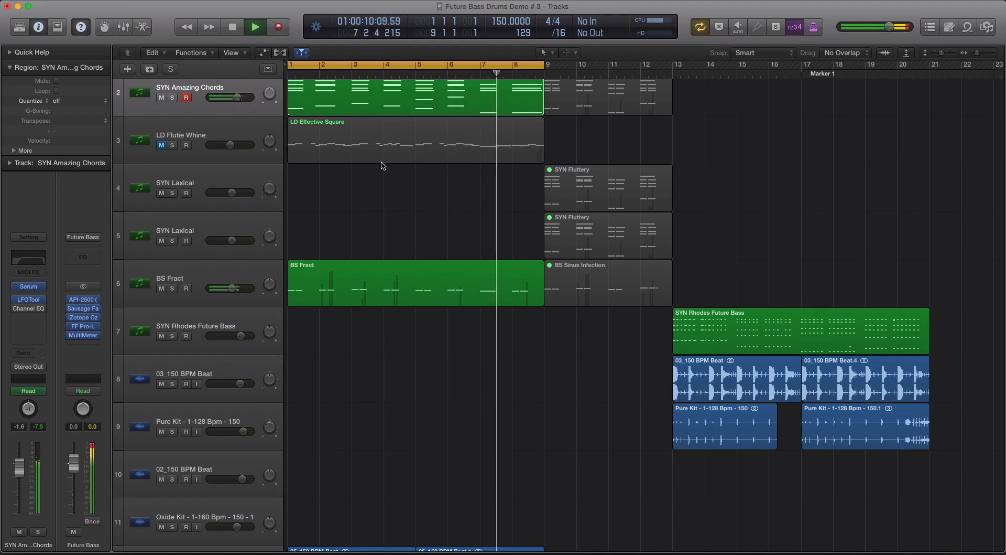
left_click(233, 26)
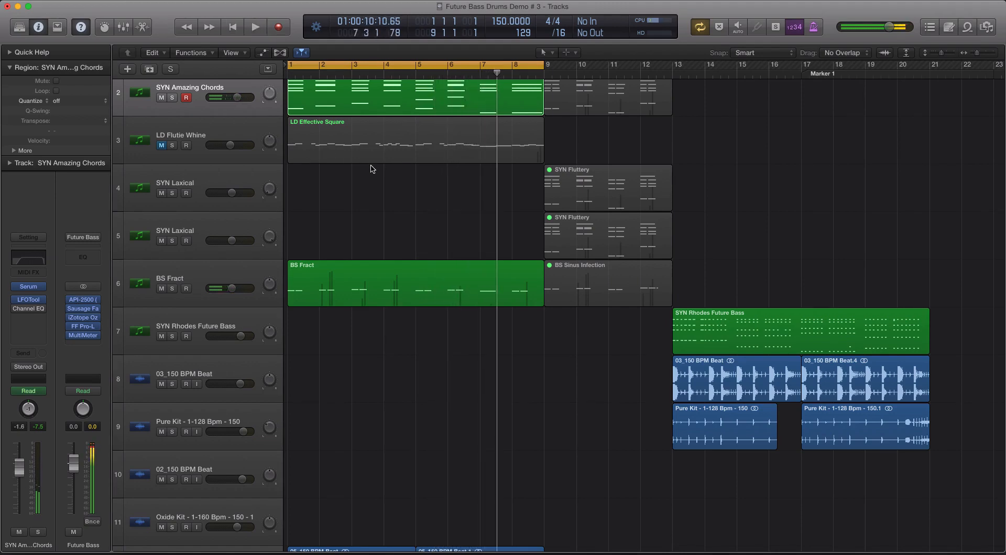